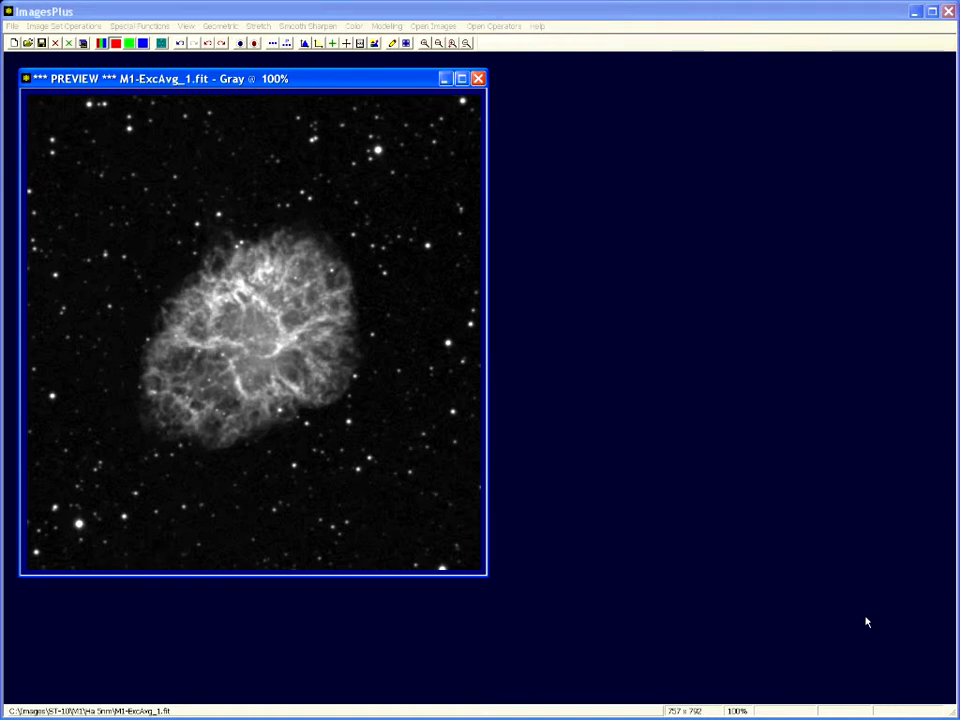
Step: Open the Sharpening and Texture Enhancement and Non-Adaptive Iterative Restoration tools from Smooth Sharpen
left_click(308, 25)
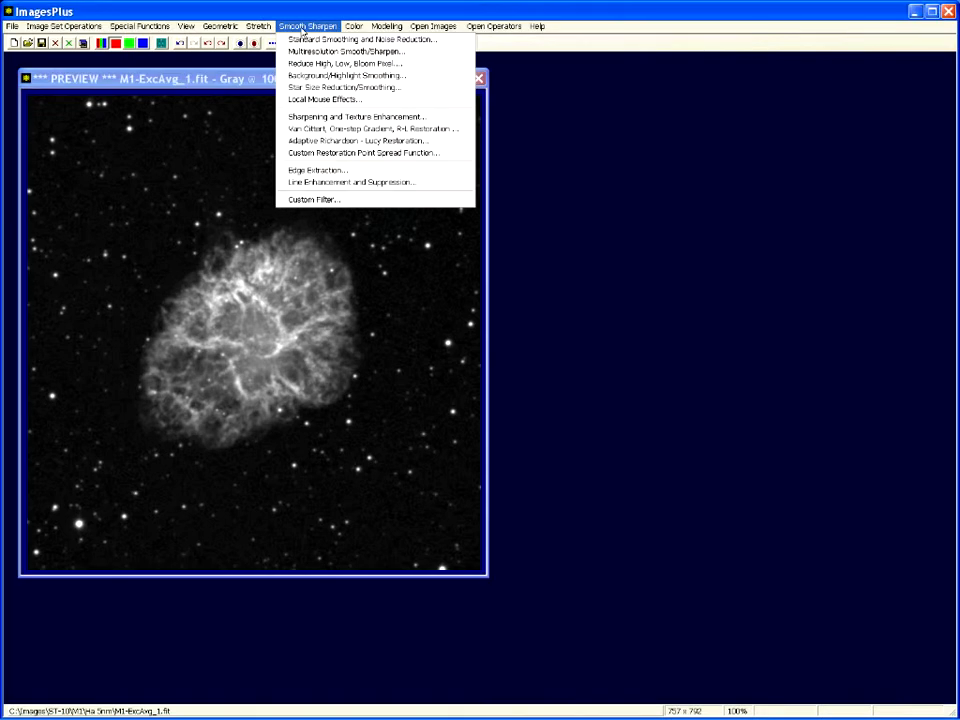
mouse_move(360, 128)
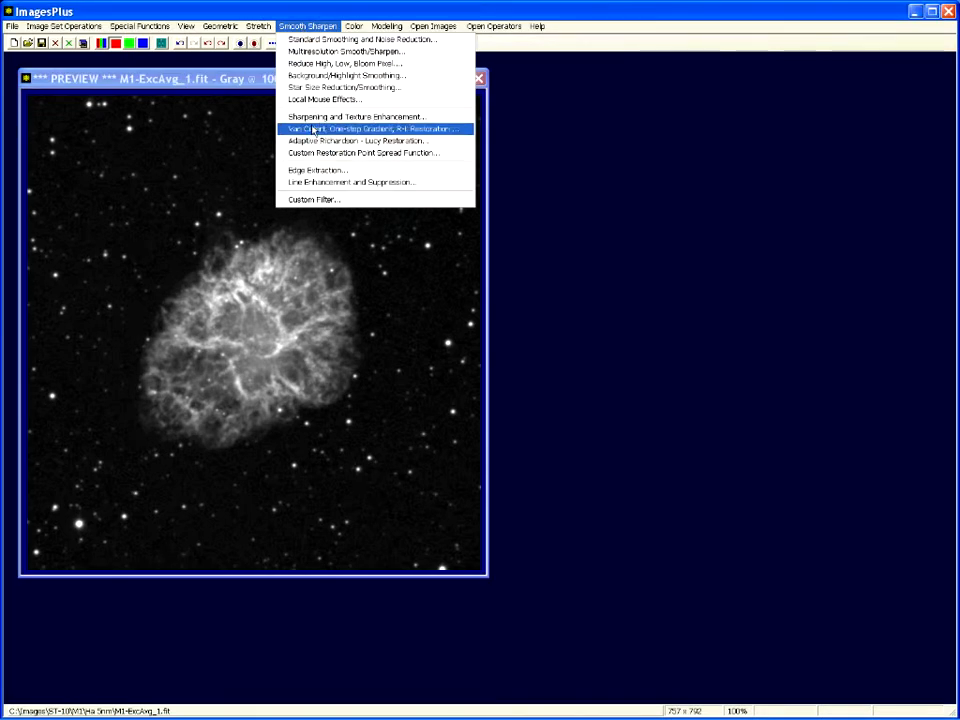
mouse_move(345, 116)
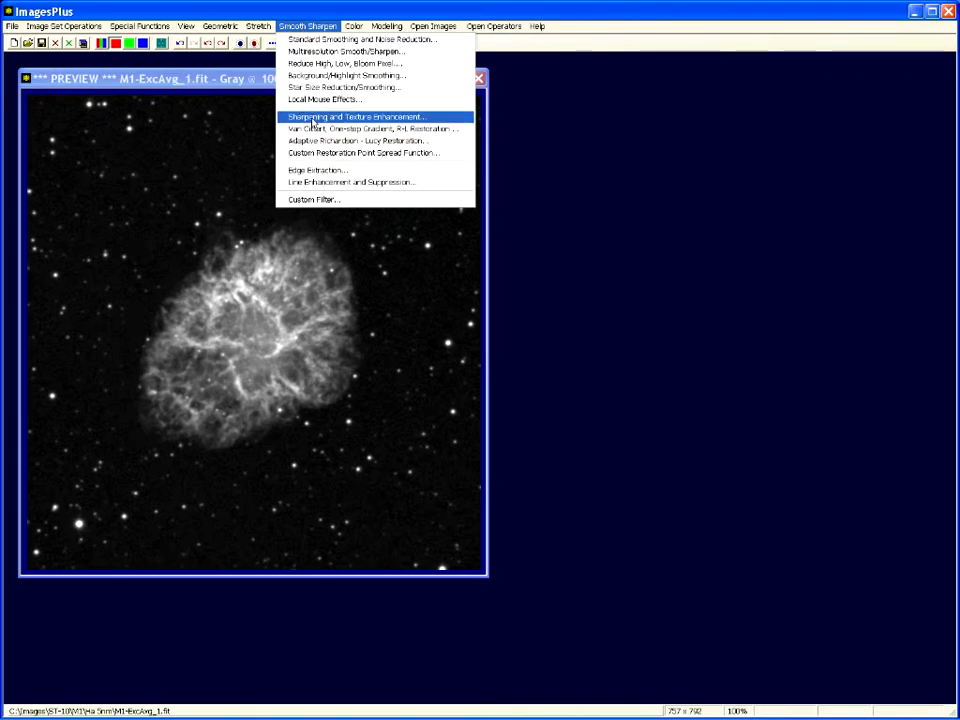
left_click(358, 116)
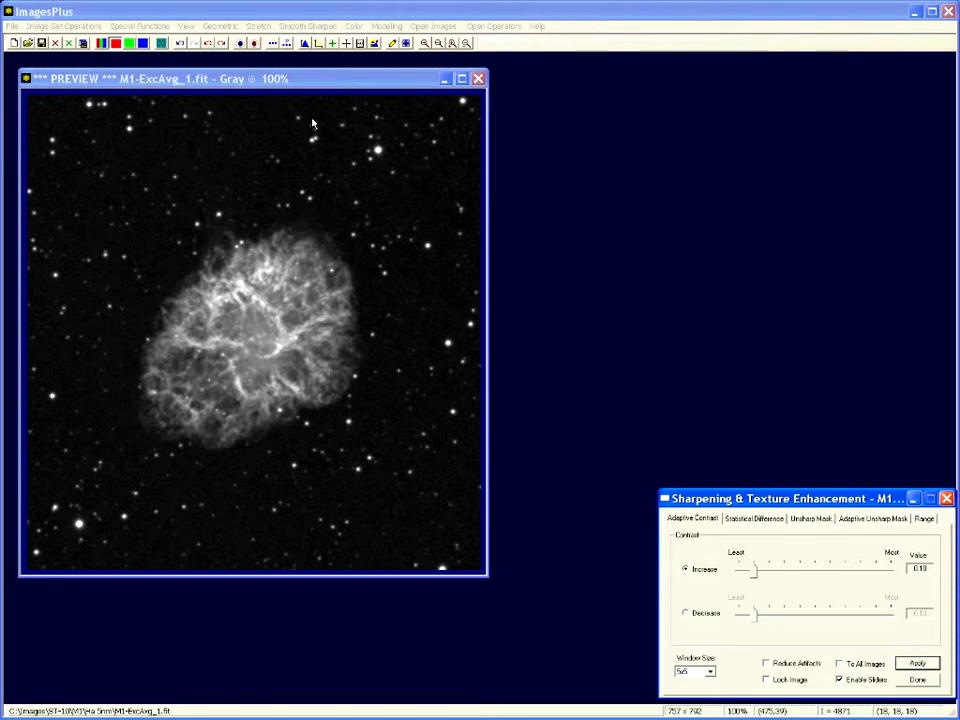
left_click(307, 25)
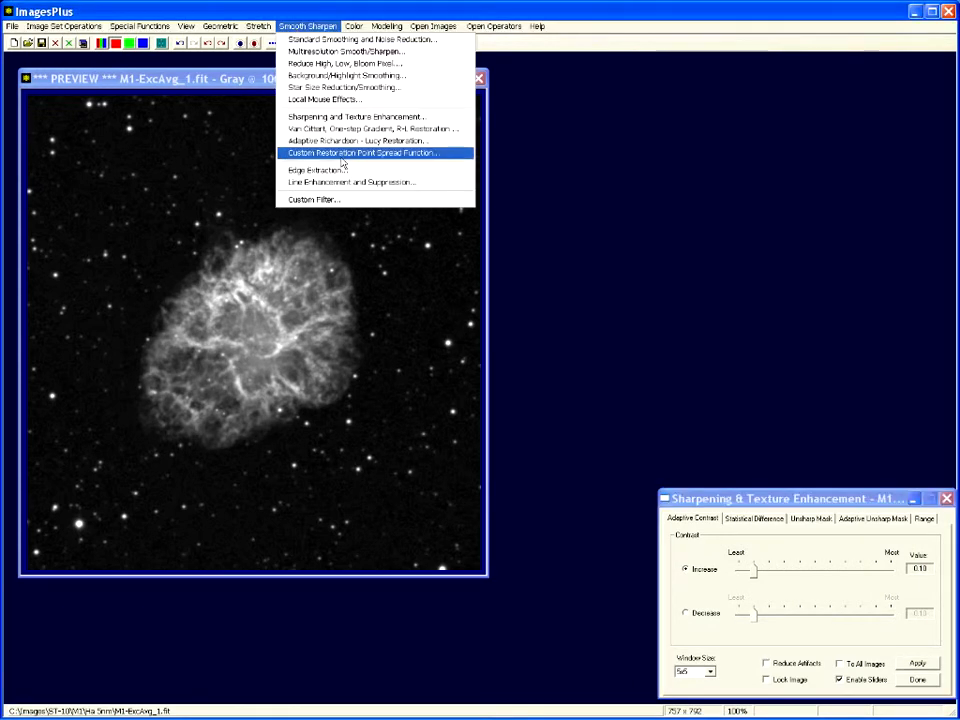
left_click(364, 152)
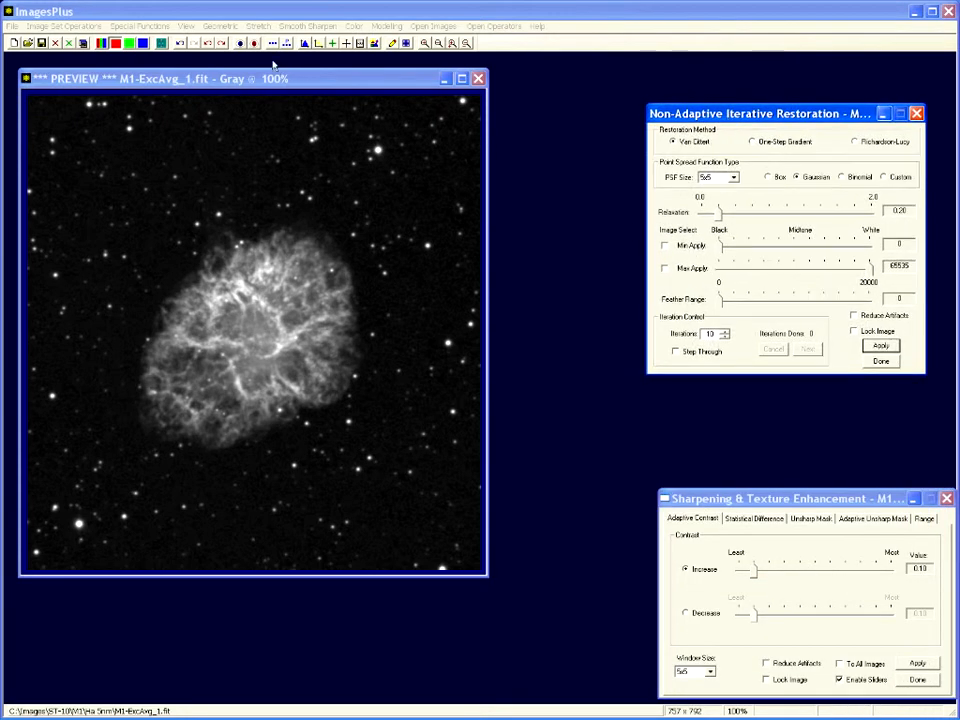
left_click(307, 25)
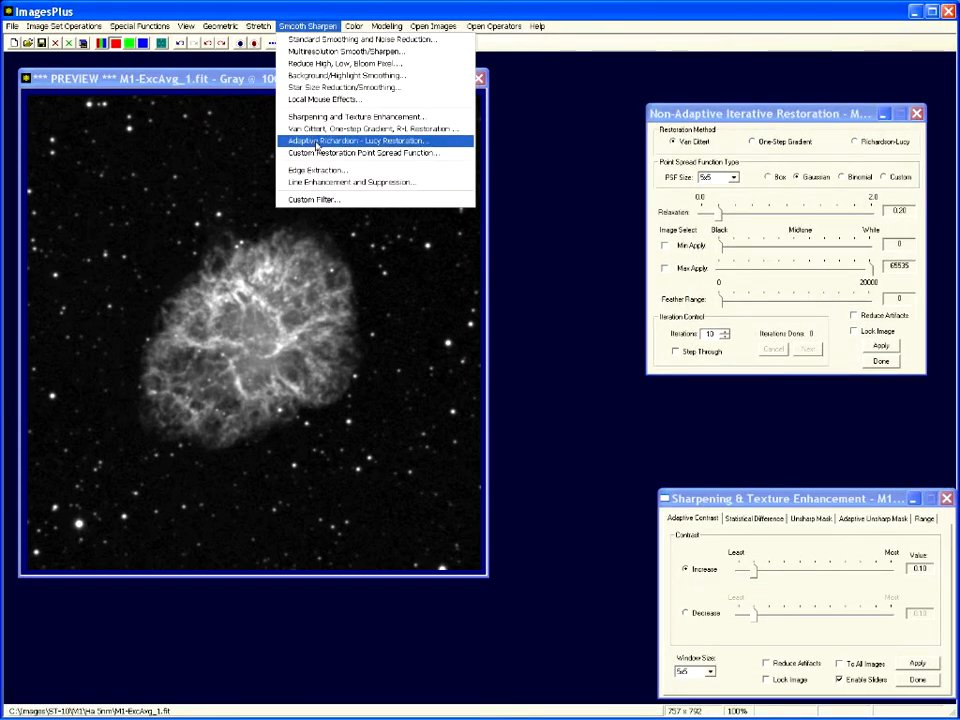
Step: Open Adaptive Richardson-Lucy Restoration and show the sharpening min-max apply Range settings
left_click(370, 140)
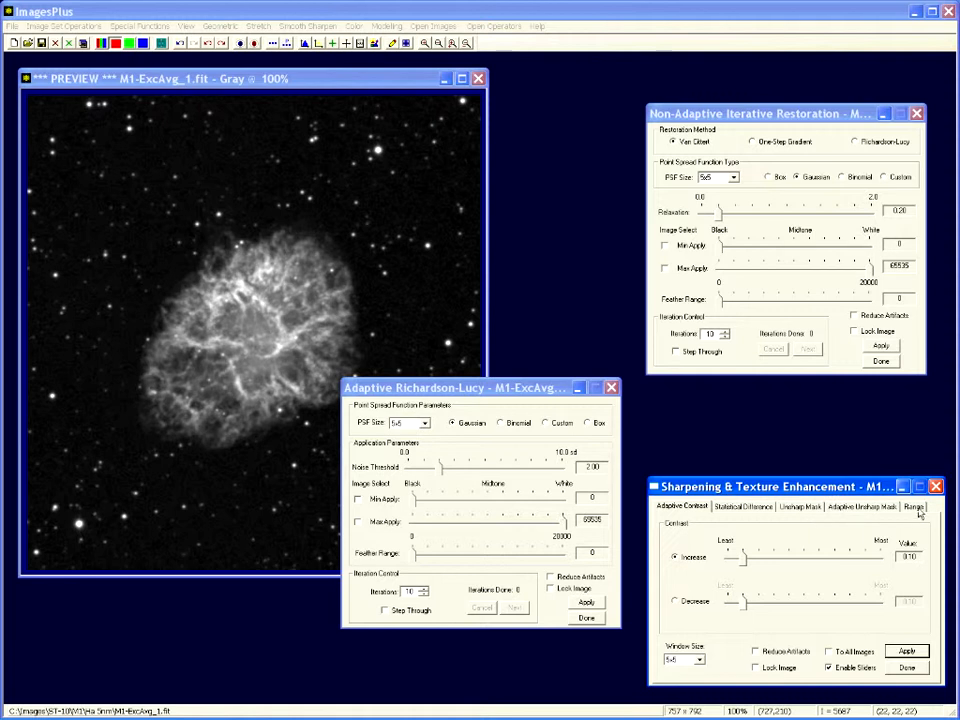
left_click(913, 506)
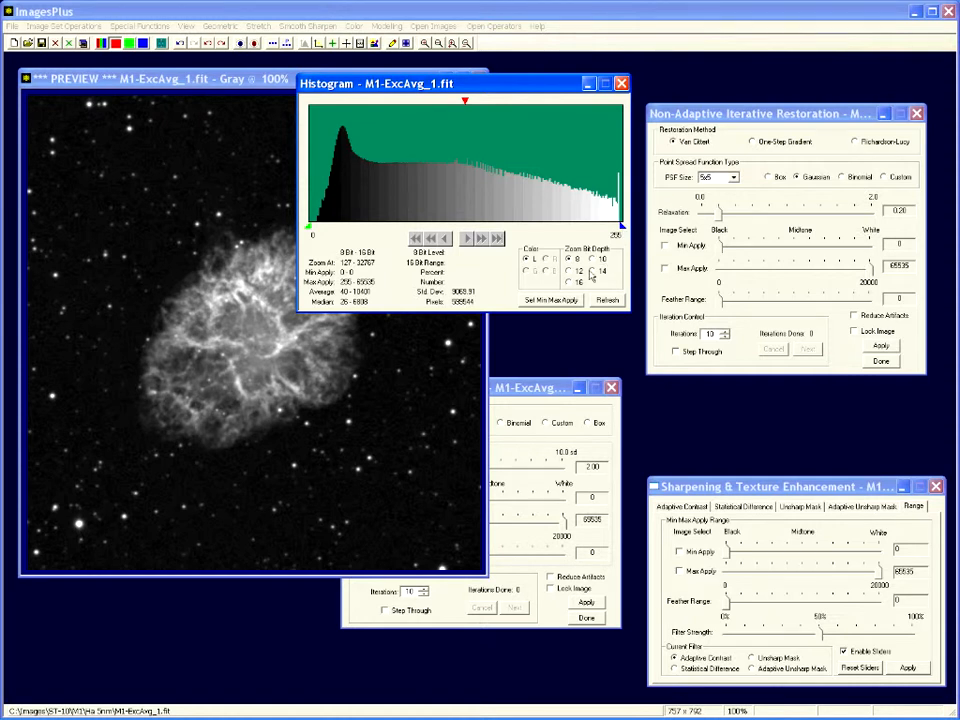
Step: Open the histogram's Set Min-Max Range dialog and cancel it without changes
left_click(550, 300)
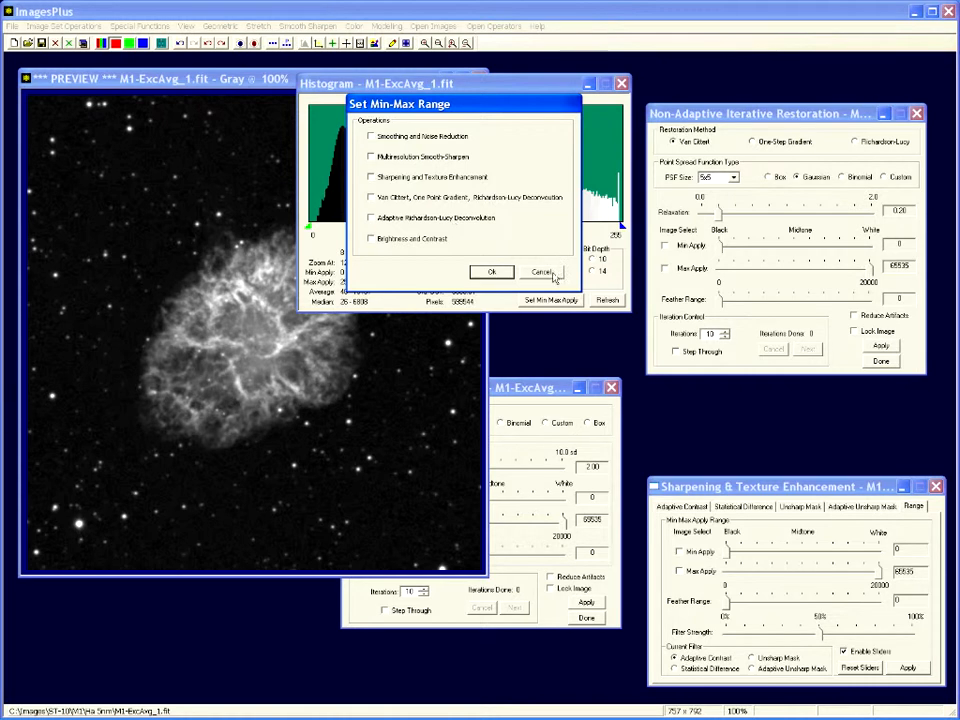
left_click(541, 271)
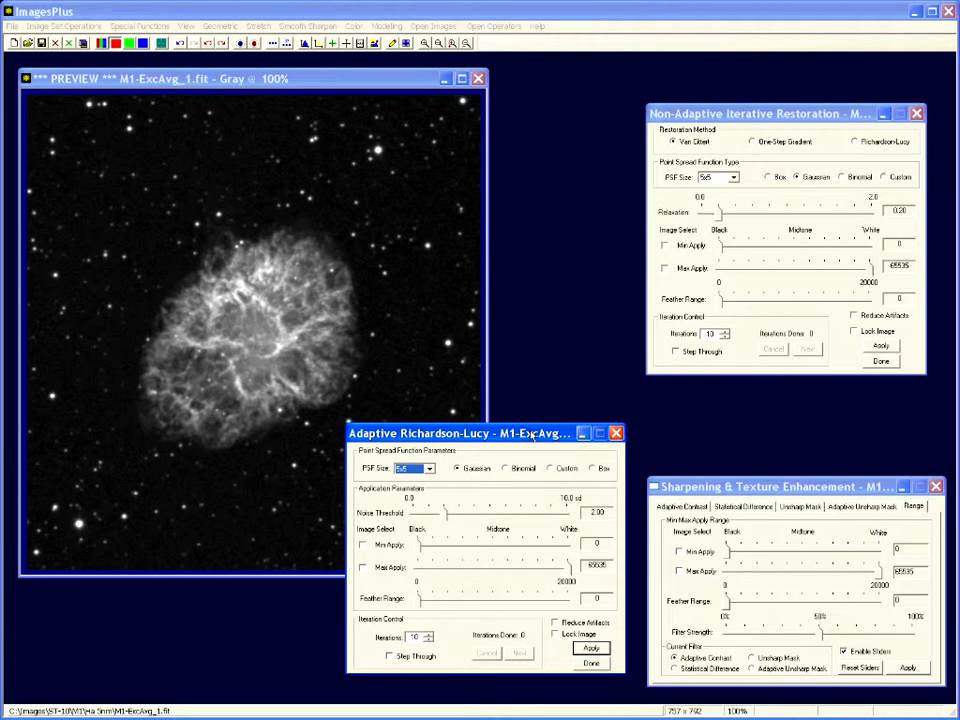
mouse_move(855, 406)
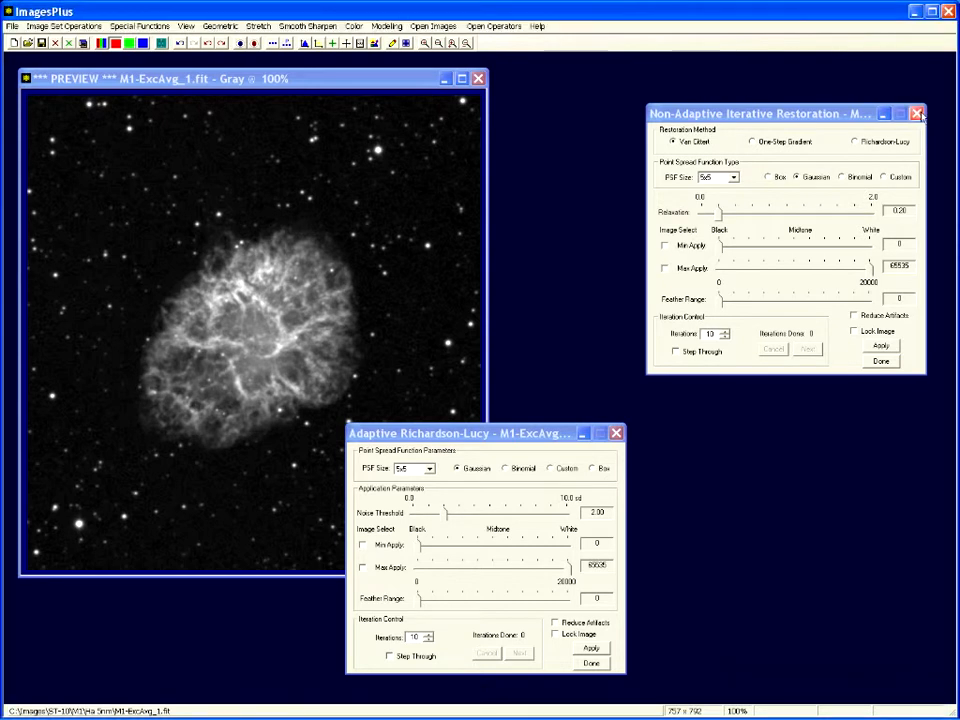
Step: Close the Non-Adaptive Iterative Restoration dialog
left_click(915, 113)
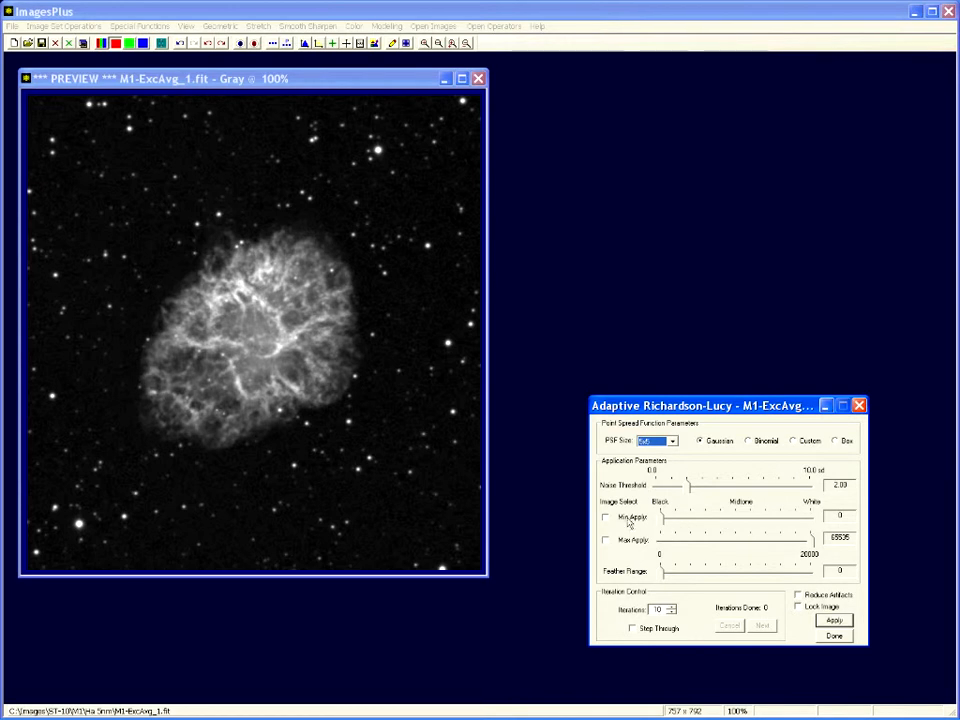
mouse_move(634, 559)
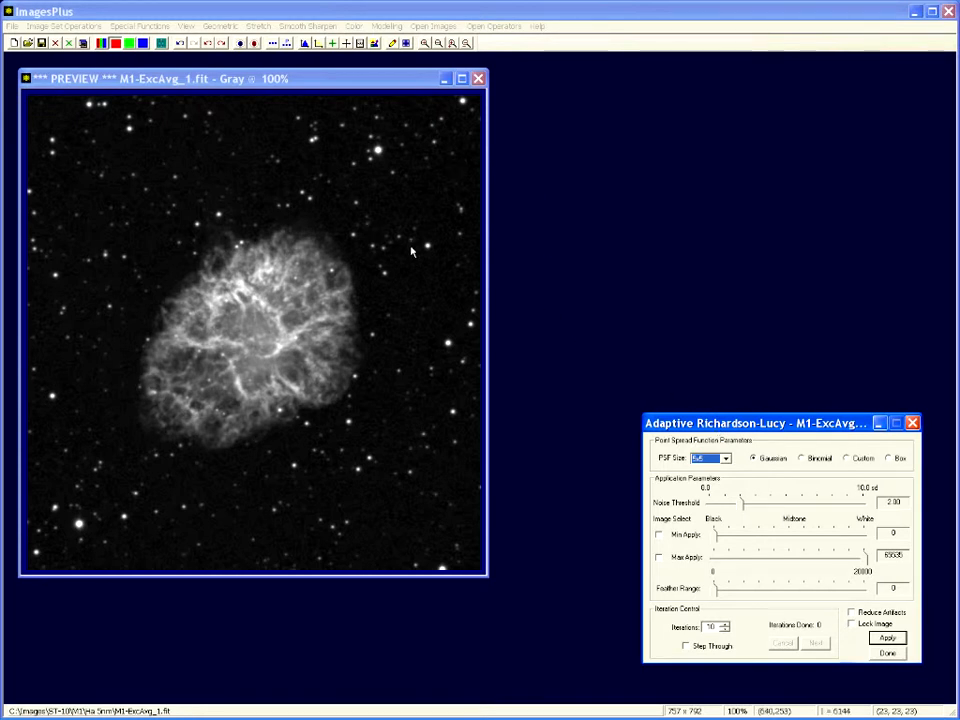
mouse_move(240, 424)
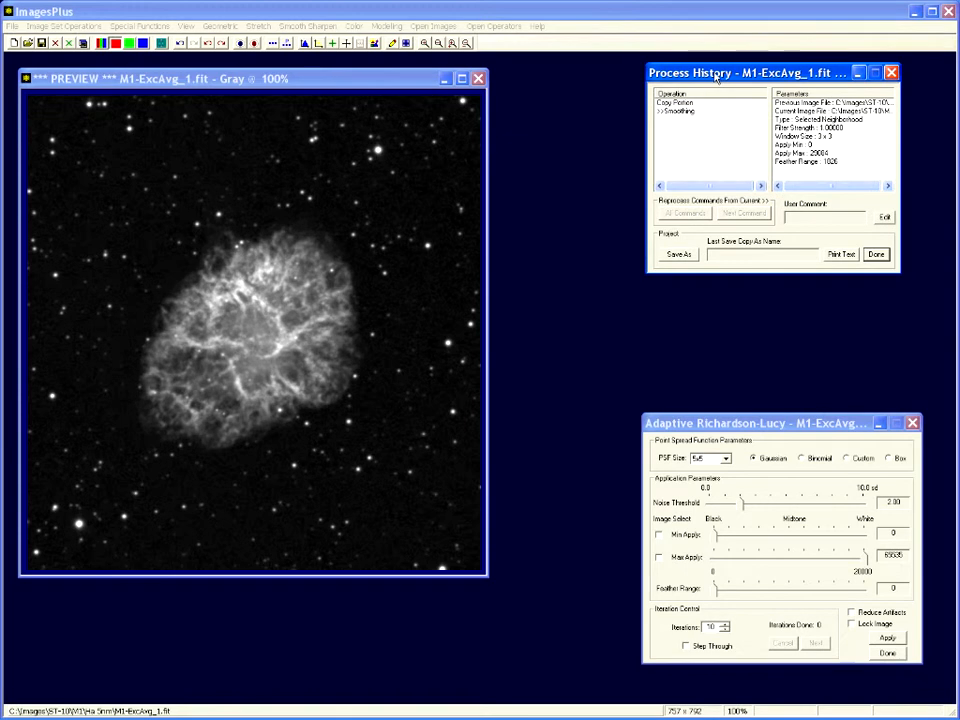
mouse_move(681, 119)
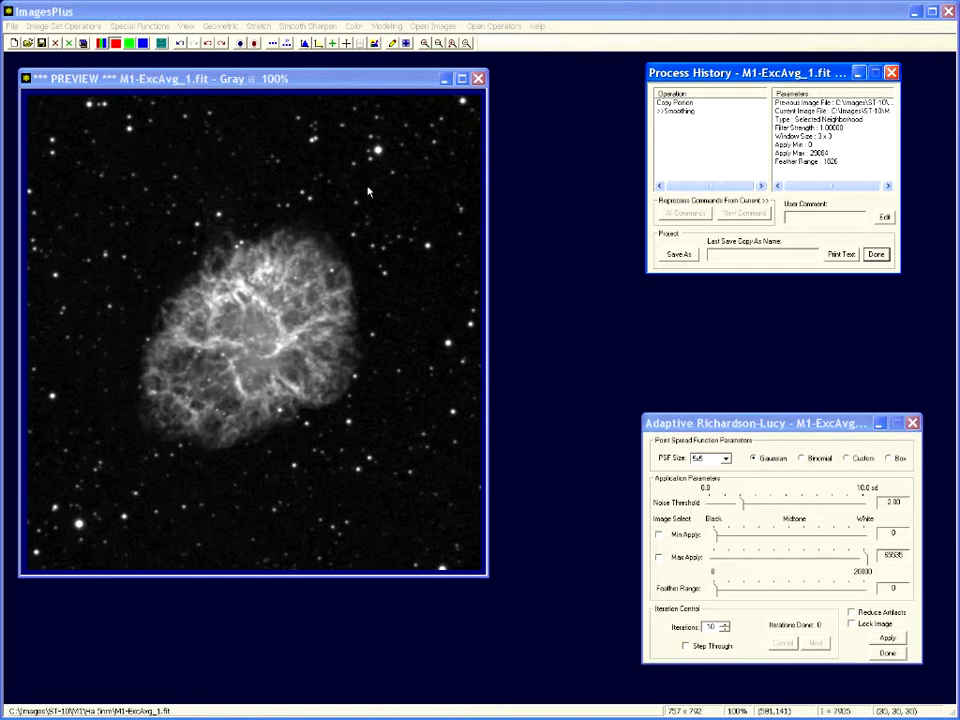
mouse_move(345, 207)
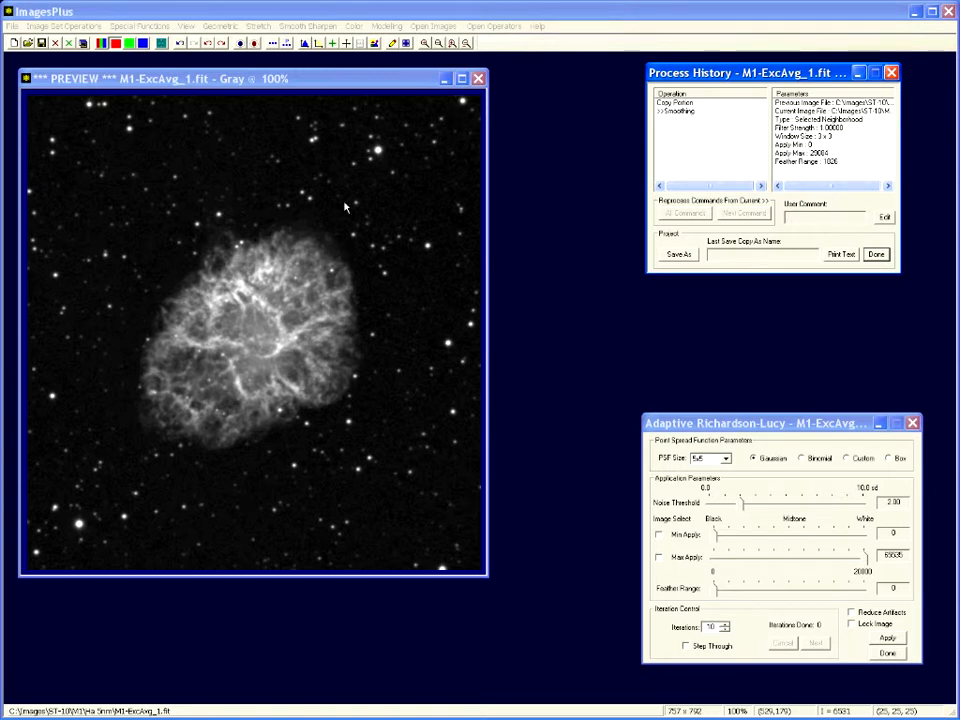
mouse_move(350, 156)
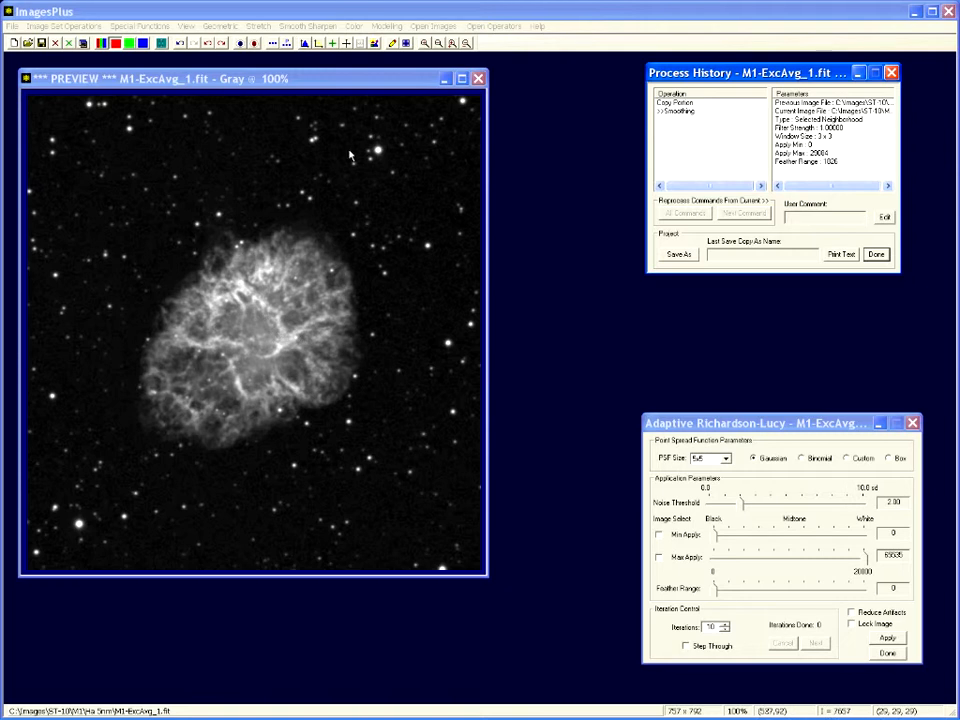
mouse_move(430, 215)
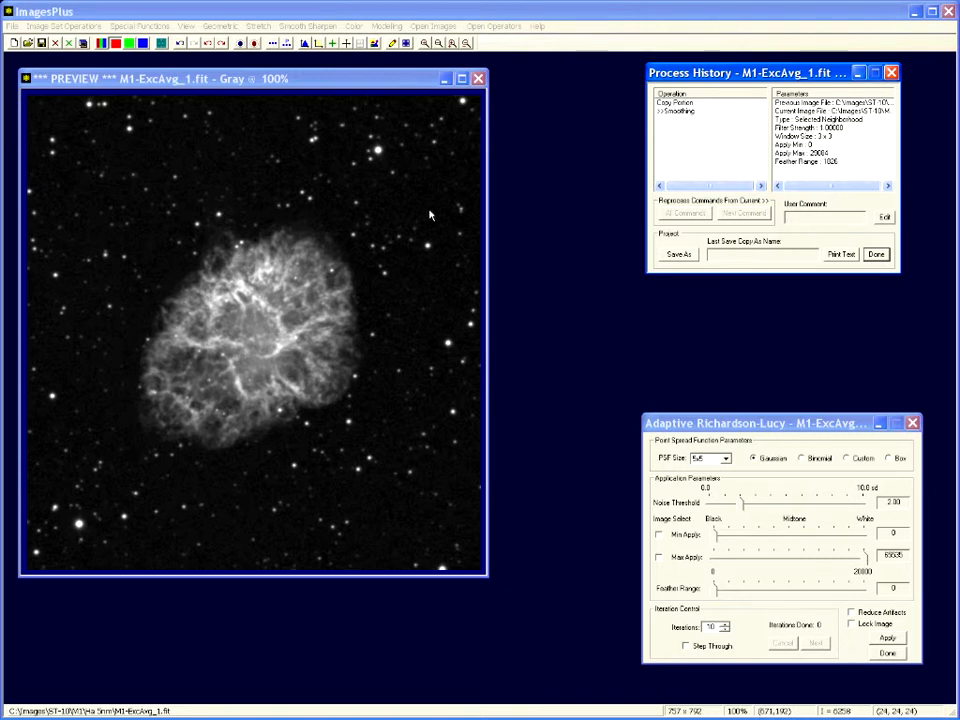
mouse_move(674, 539)
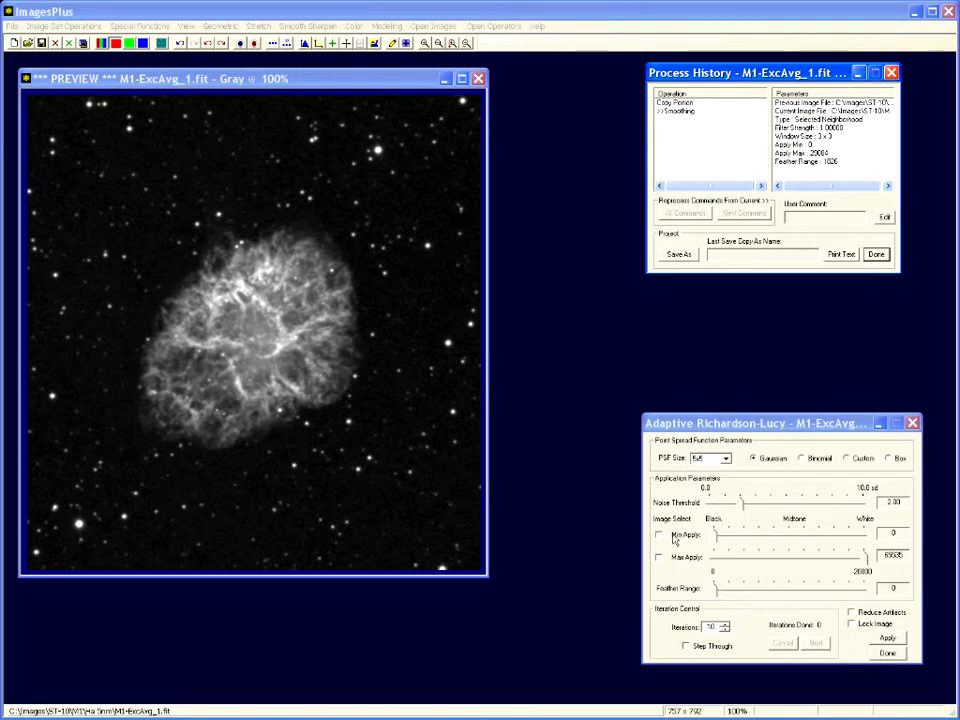
Step: Preview and set the minimum apply level to 16523 and maximum to 59791
left_click(659, 534)
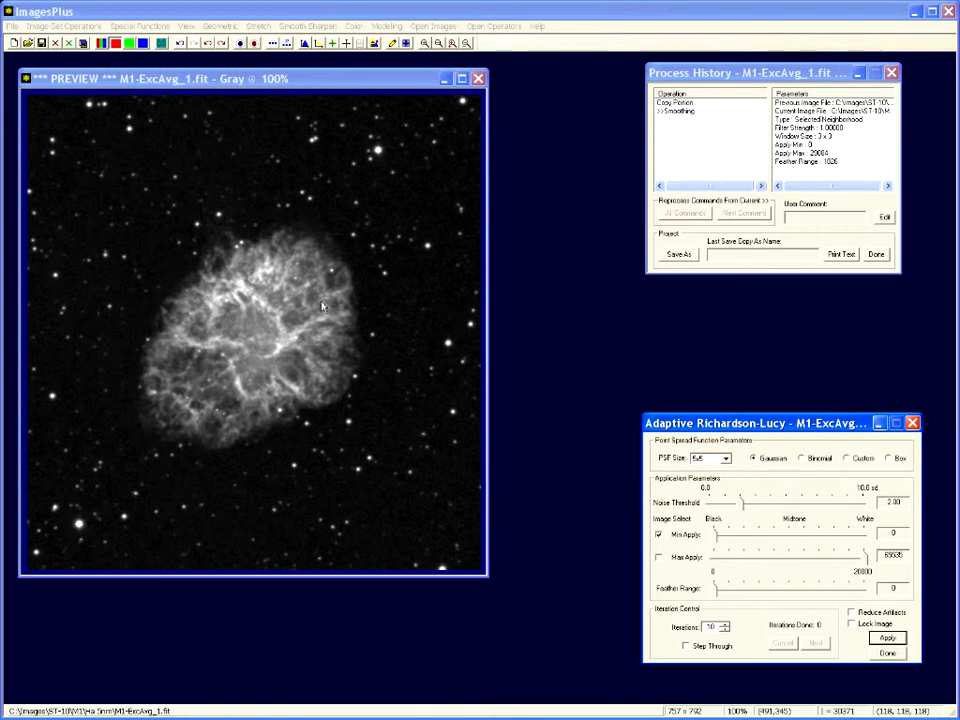
mouse_move(330, 245)
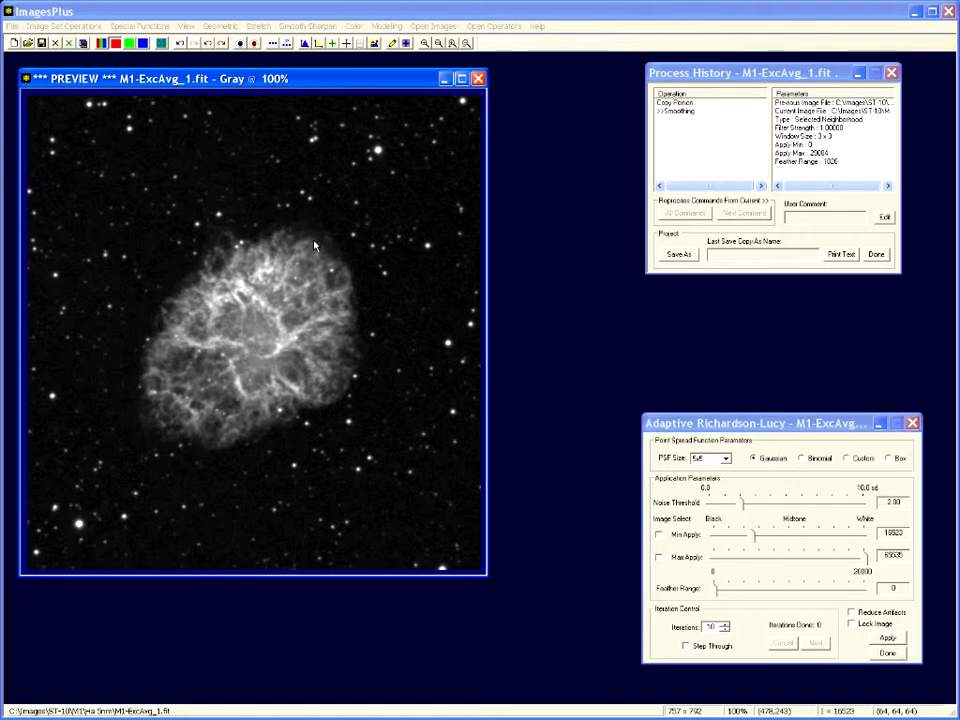
mouse_move(912, 540)
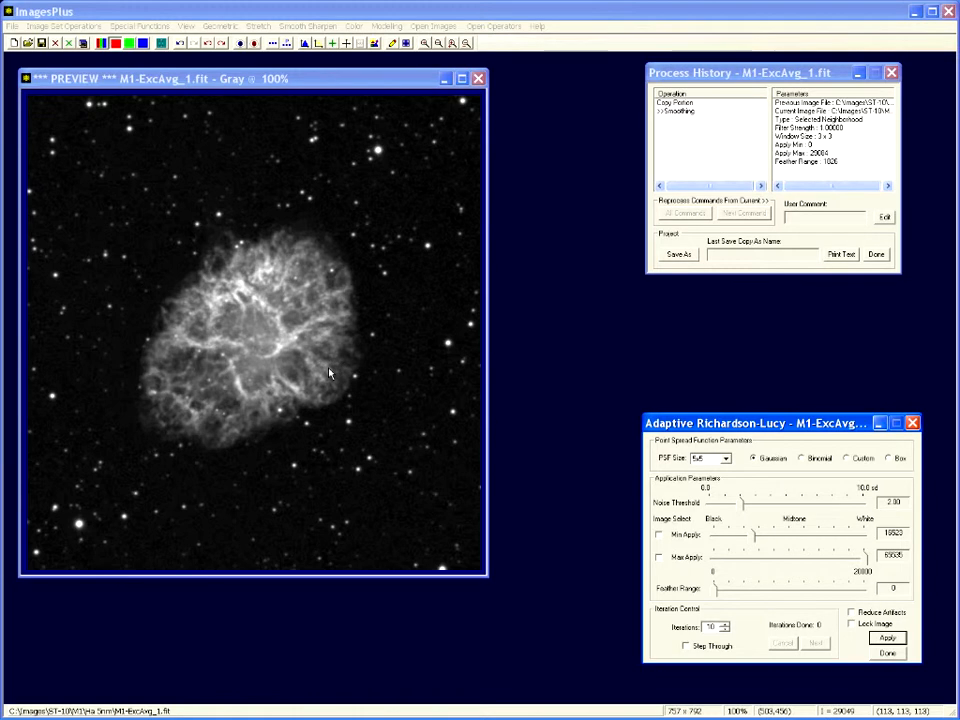
mouse_move(240, 305)
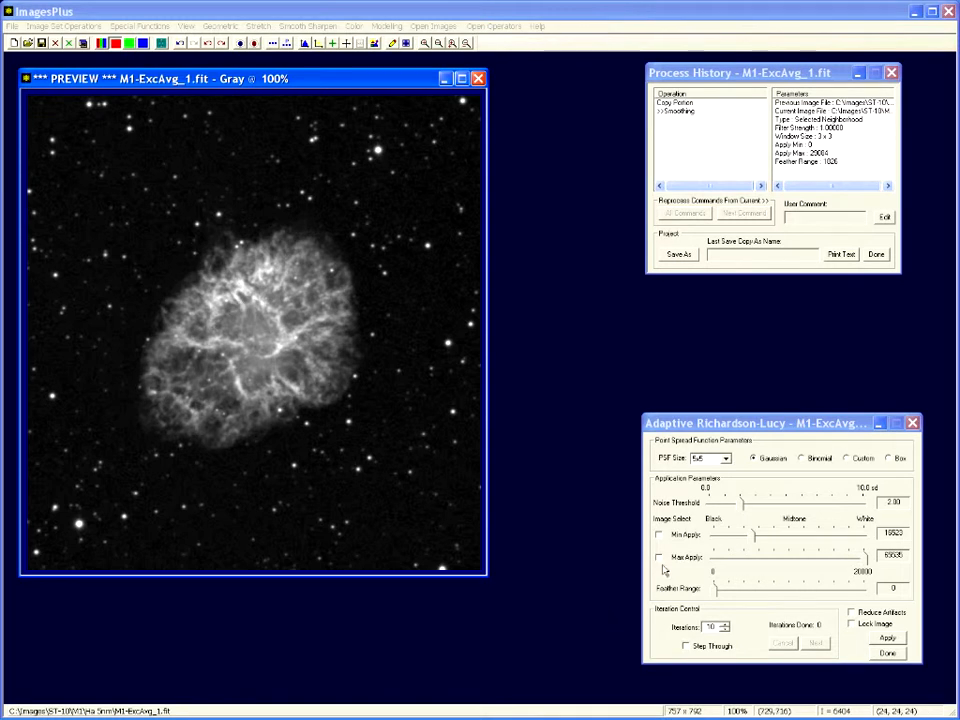
left_click(659, 557)
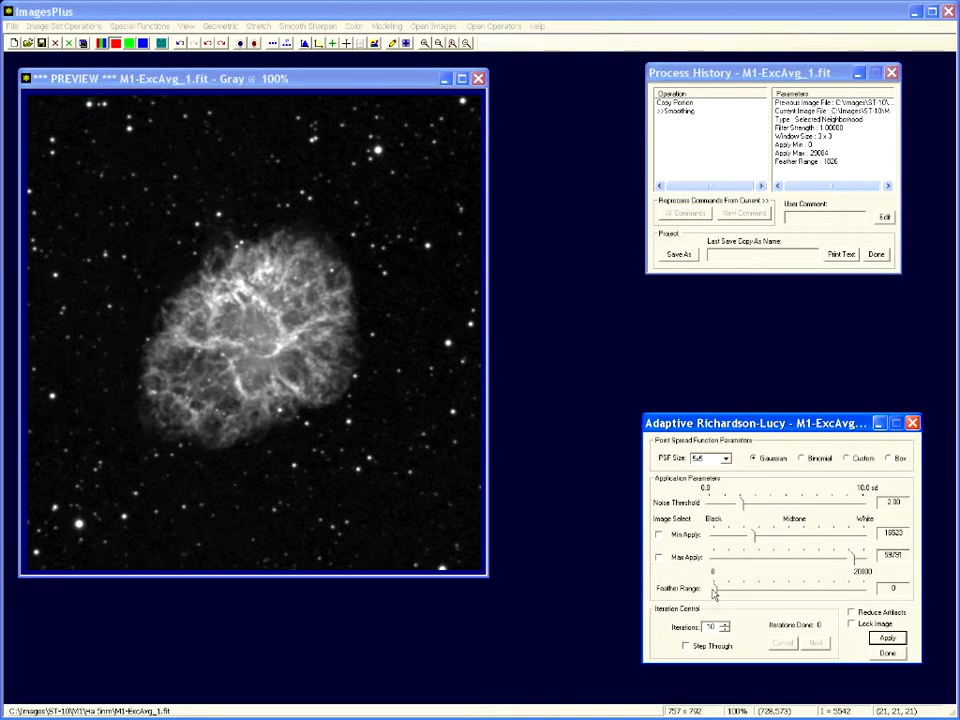
Step: Set feather range 1520 with binomial 5x5 PSF, 25 iterations, artifact reduction, and apply
left_click_drag(713, 588, 723, 588)
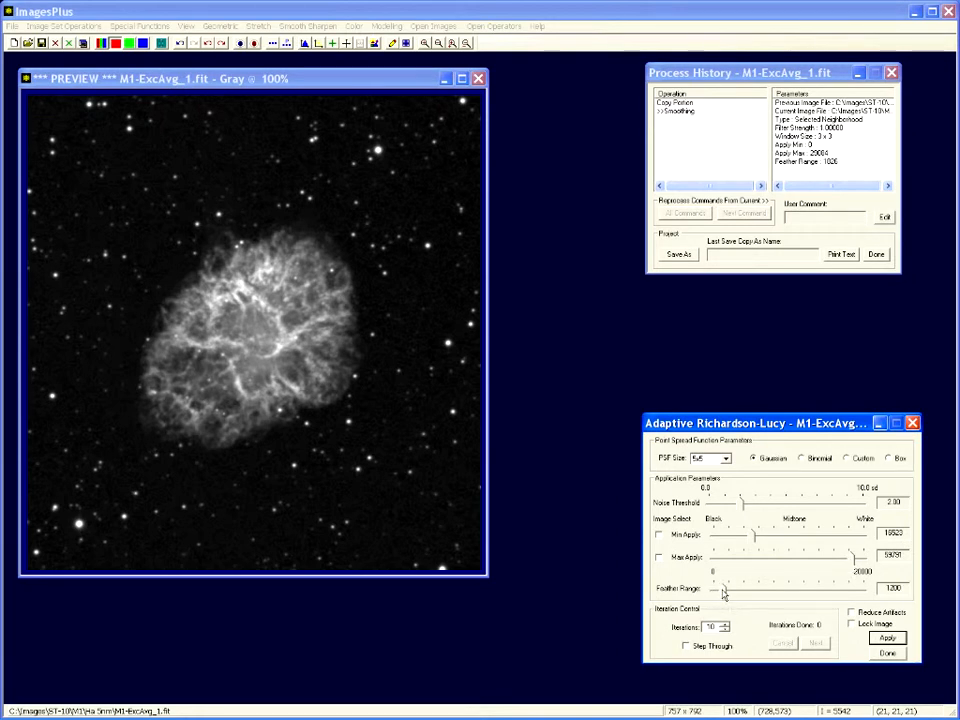
left_click_drag(723, 590, 720, 592)
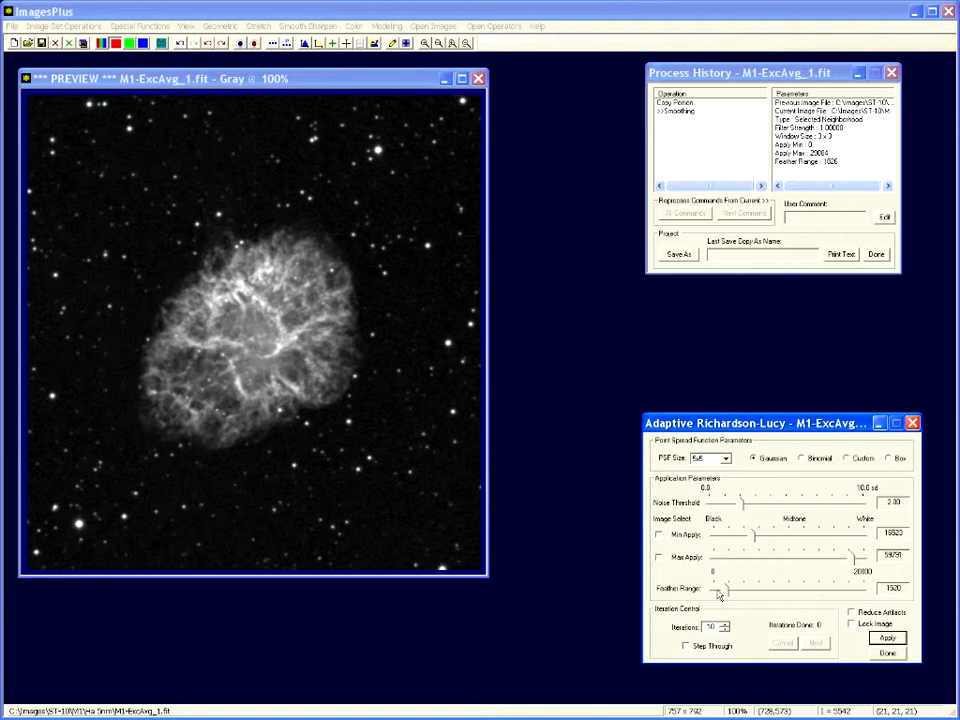
mouse_move(745, 563)
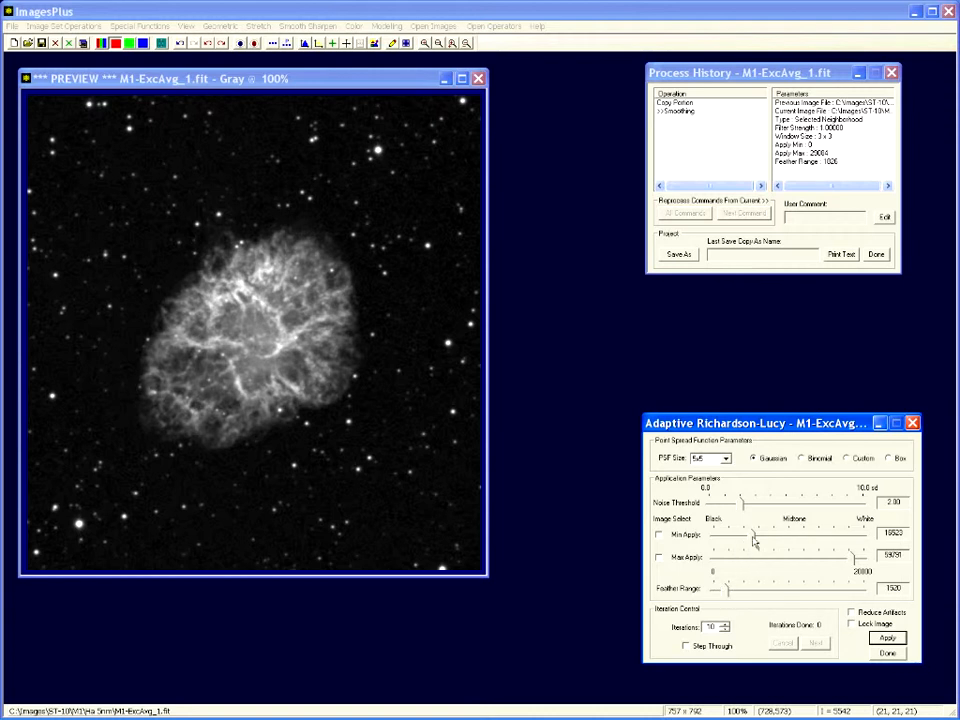
mouse_move(857, 560)
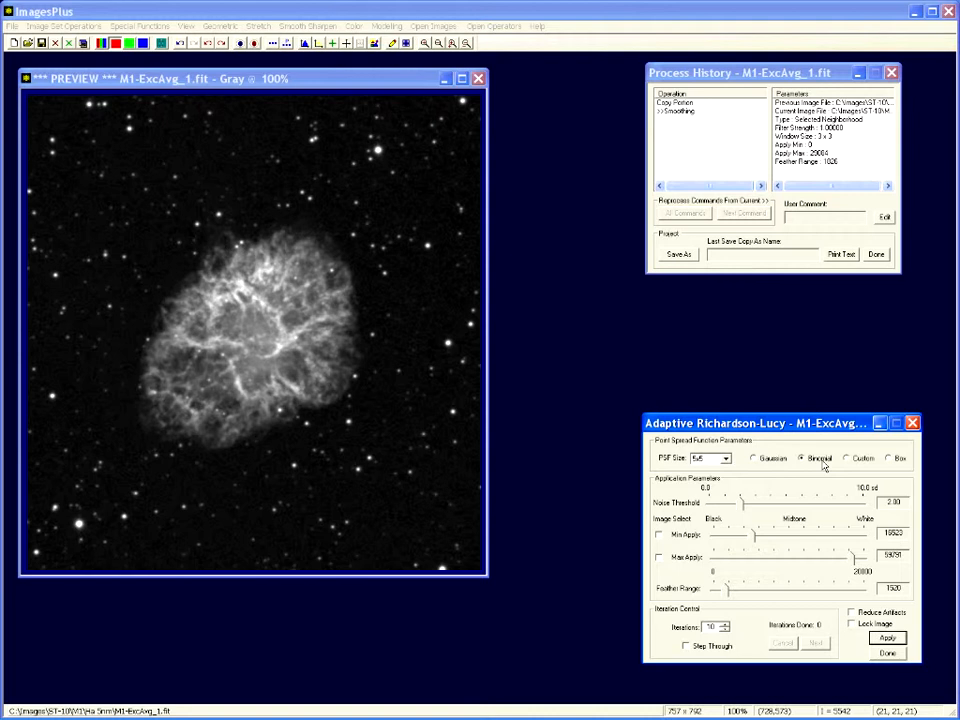
mouse_move(755, 522)
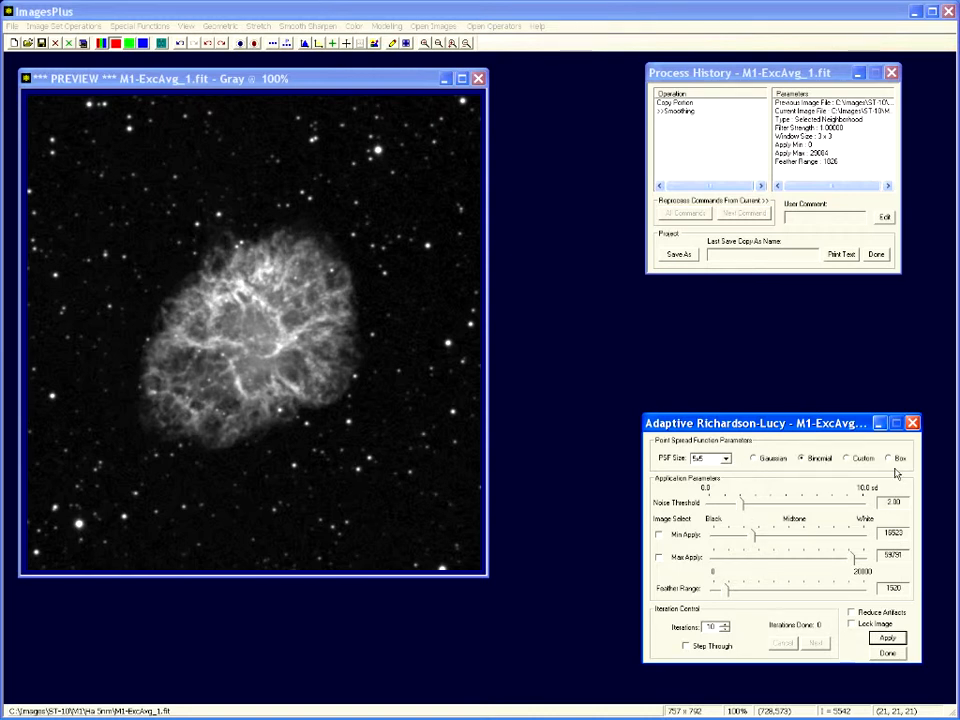
mouse_move(726, 642)
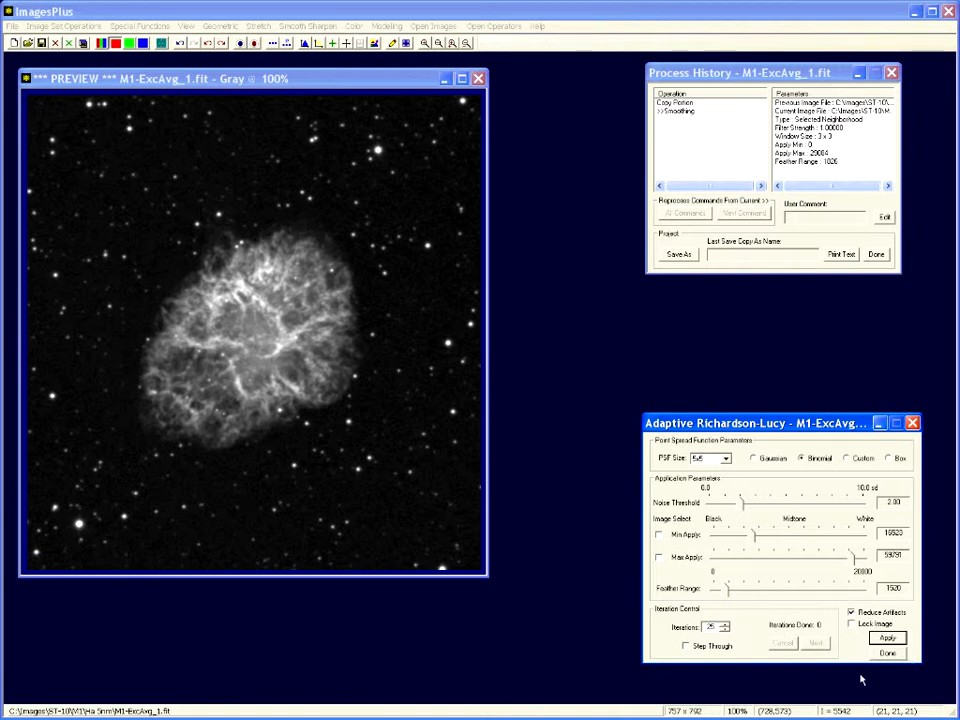
left_click(886, 638)
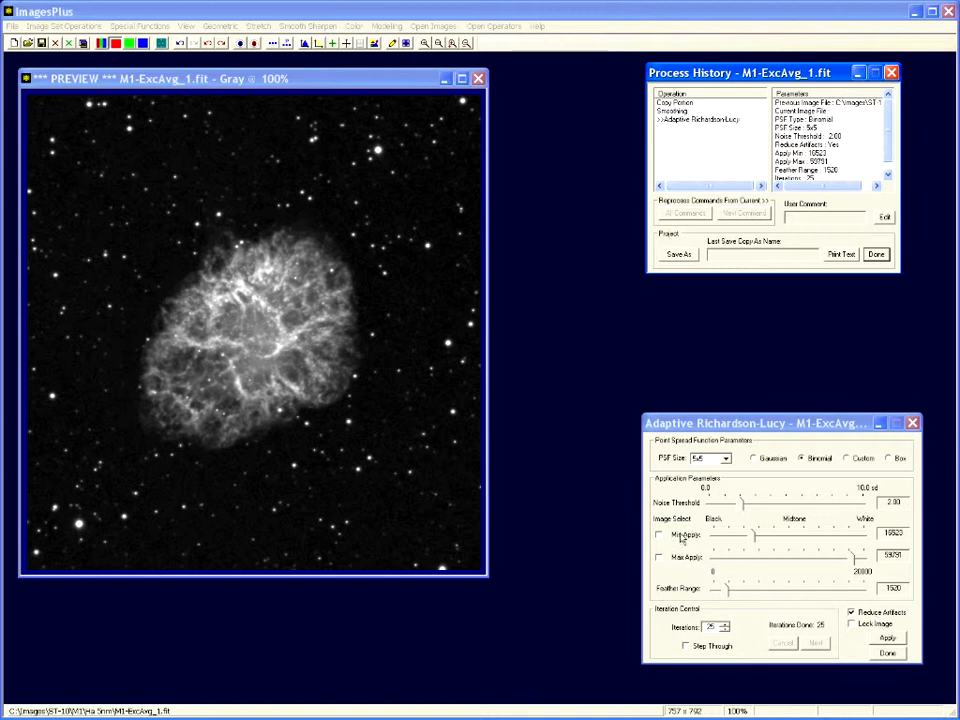
mouse_move(213, 214)
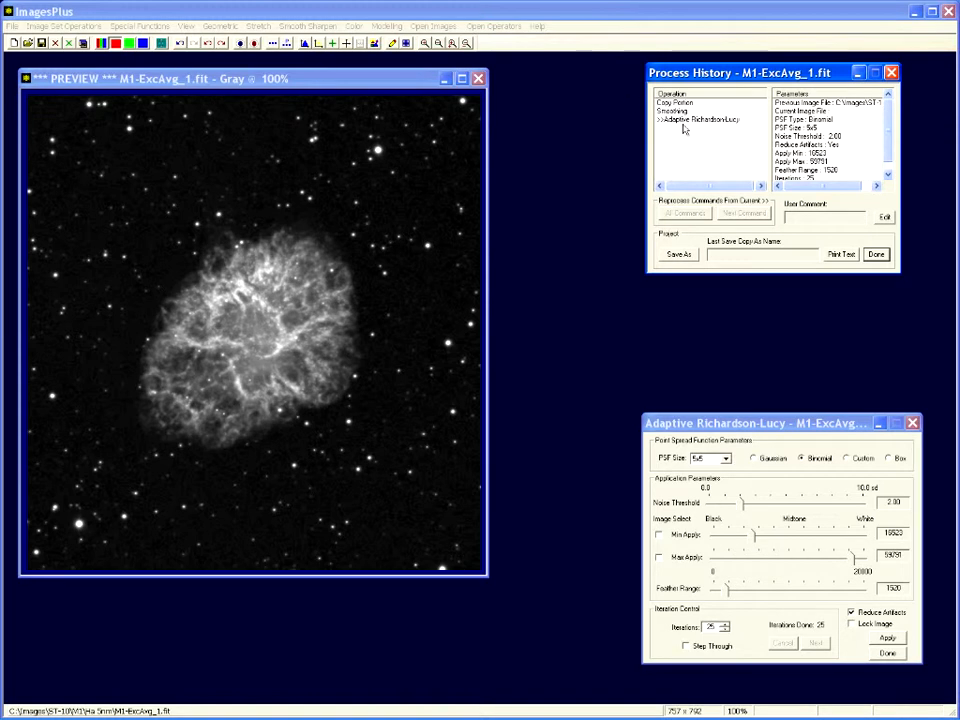
mouse_move(681, 123)
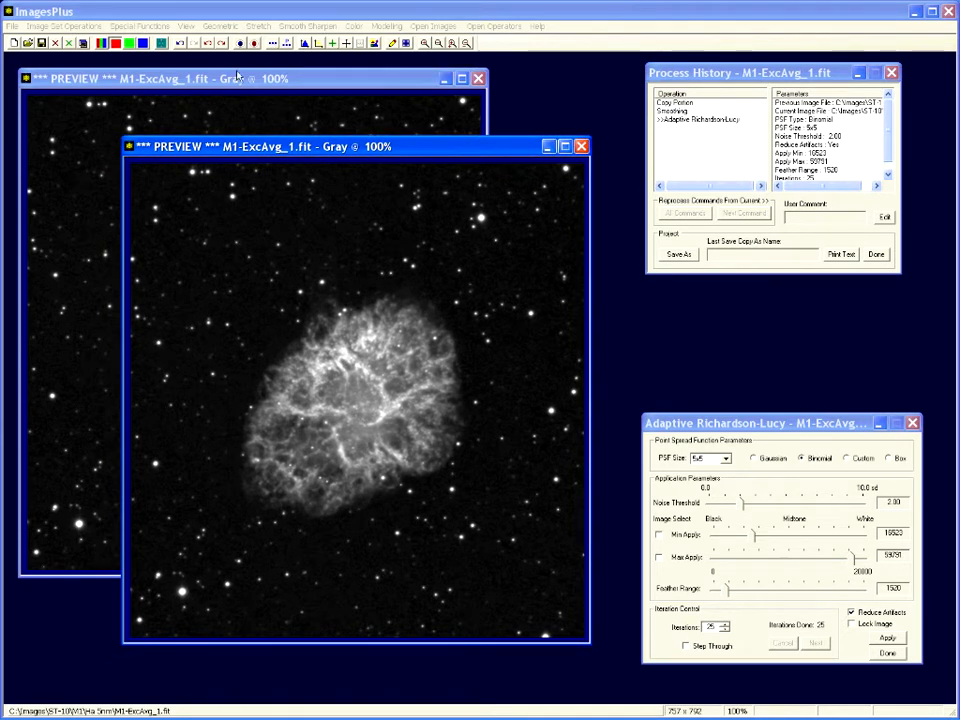
mouse_move(660, 212)
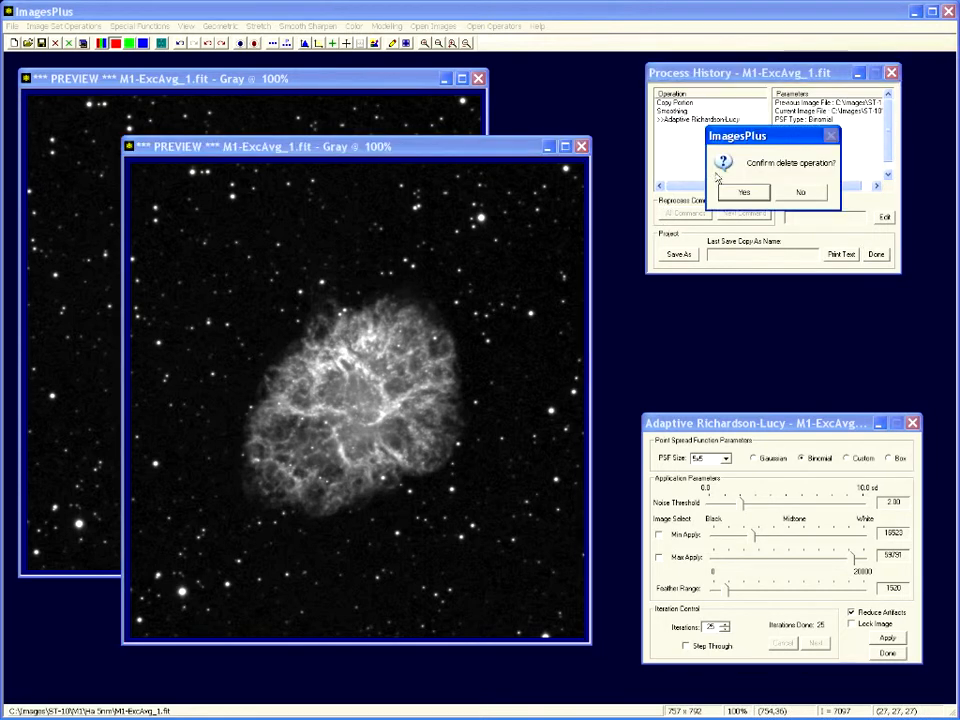
Step: Delete the Adaptive Richardson-Lucy step from the M1 process history
left_click(743, 192)
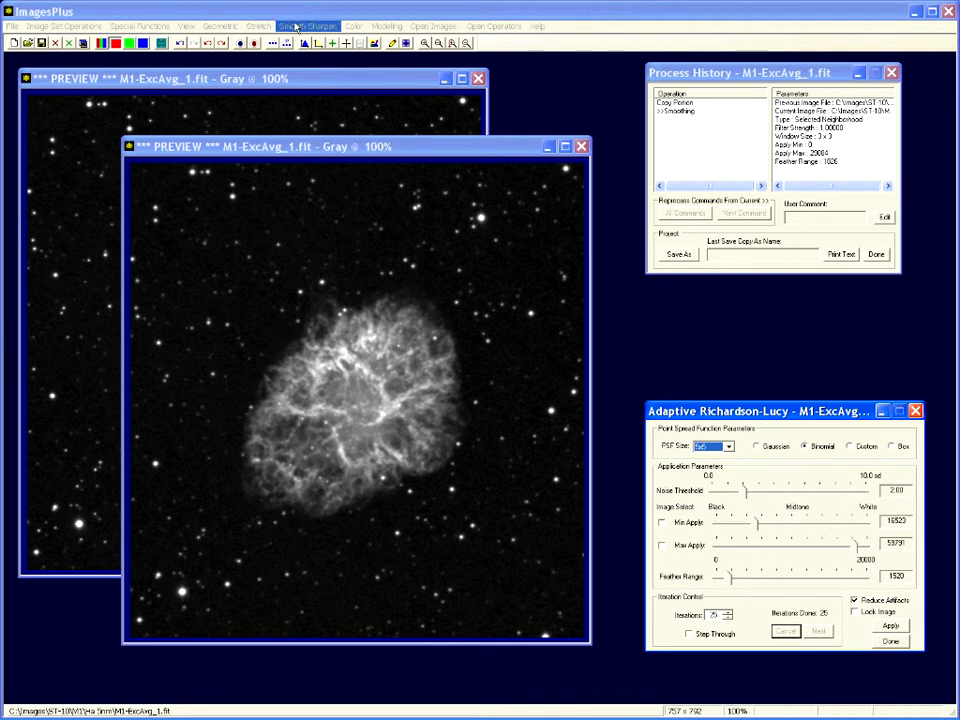
left_click(308, 25)
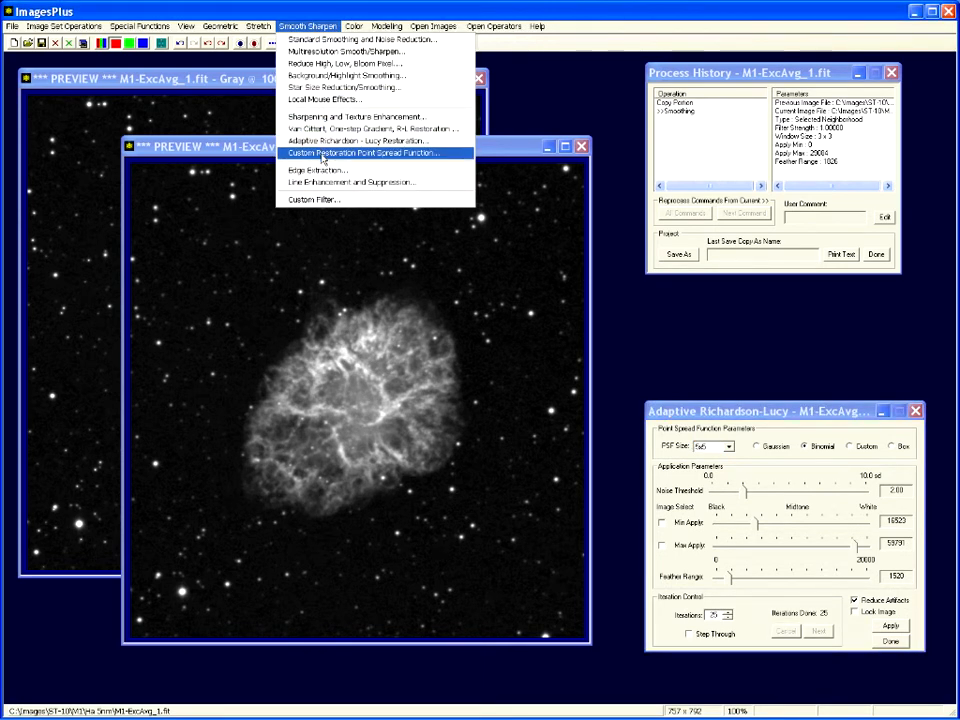
Step: Sample a custom point spread function from a star and reduce it to 5x5
left_click(364, 152)
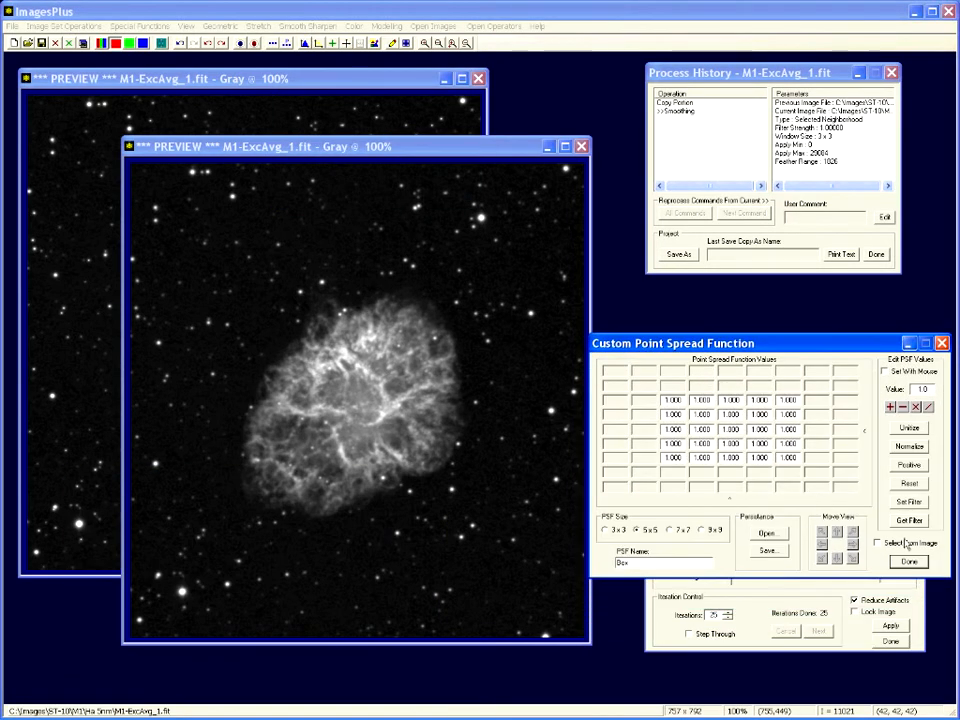
left_click(879, 542)
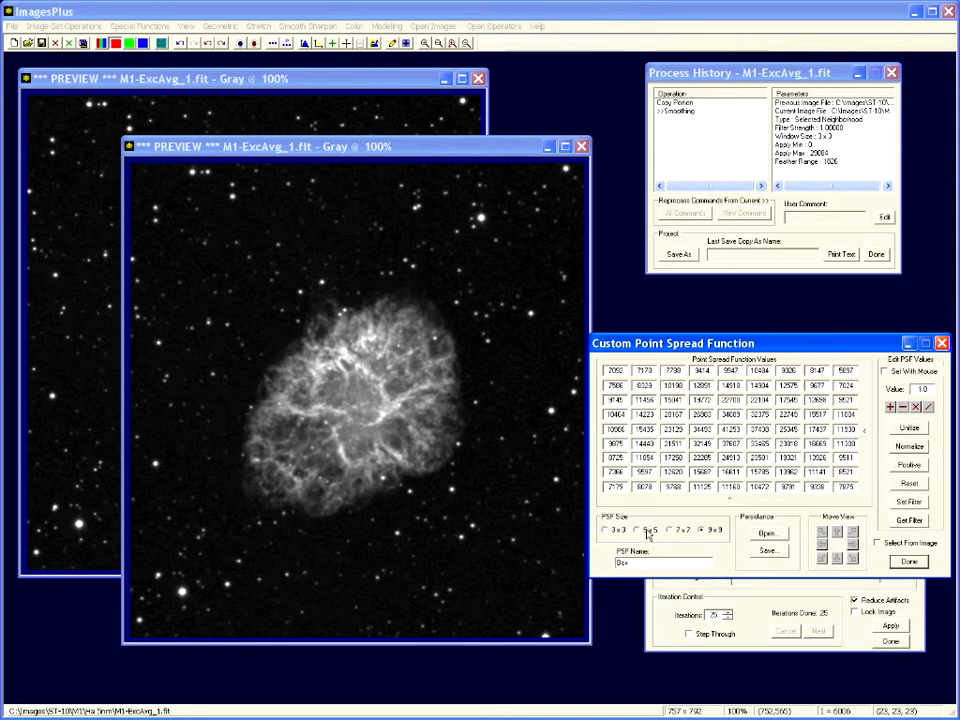
left_click(637, 530)
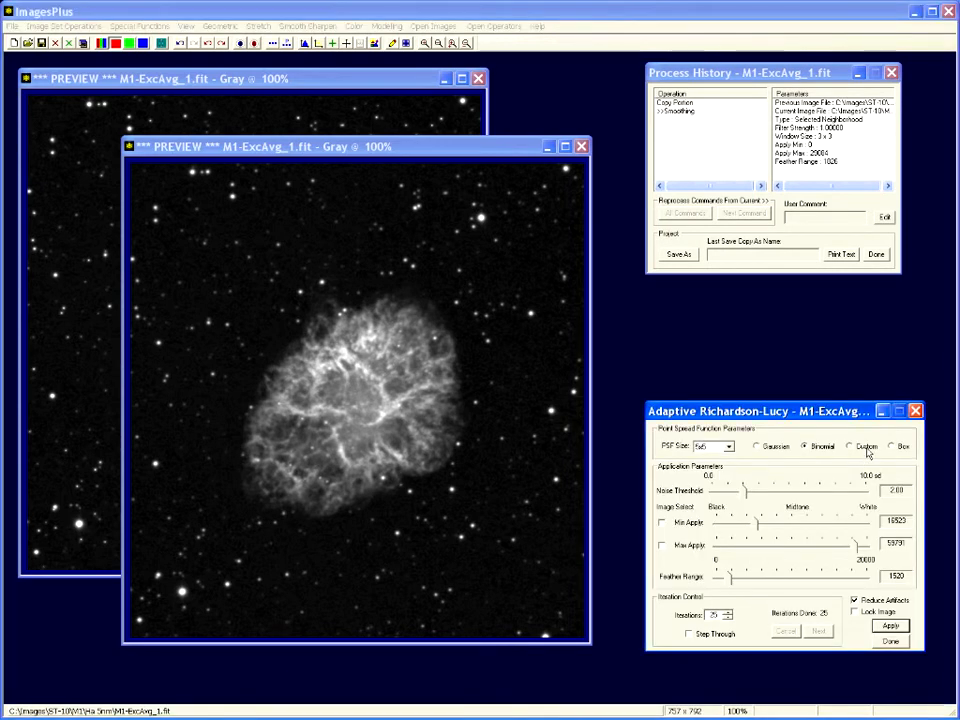
Step: Apply Adaptive Richardson-Lucy with the Custom star-sampled PSF and bring its settings forward
left_click(851, 446)
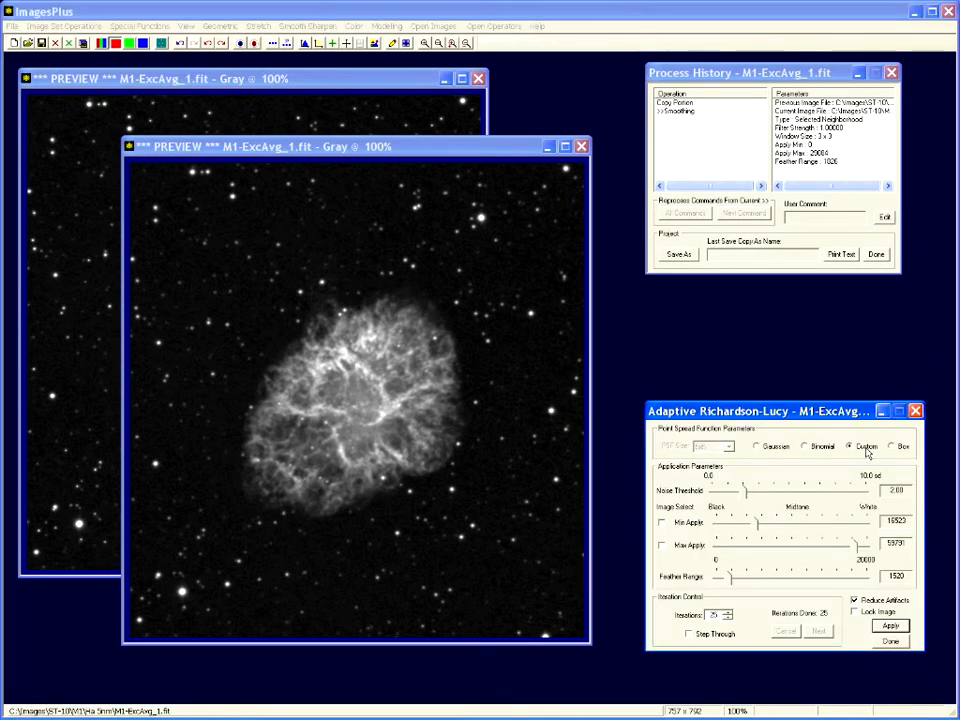
mouse_move(770, 377)
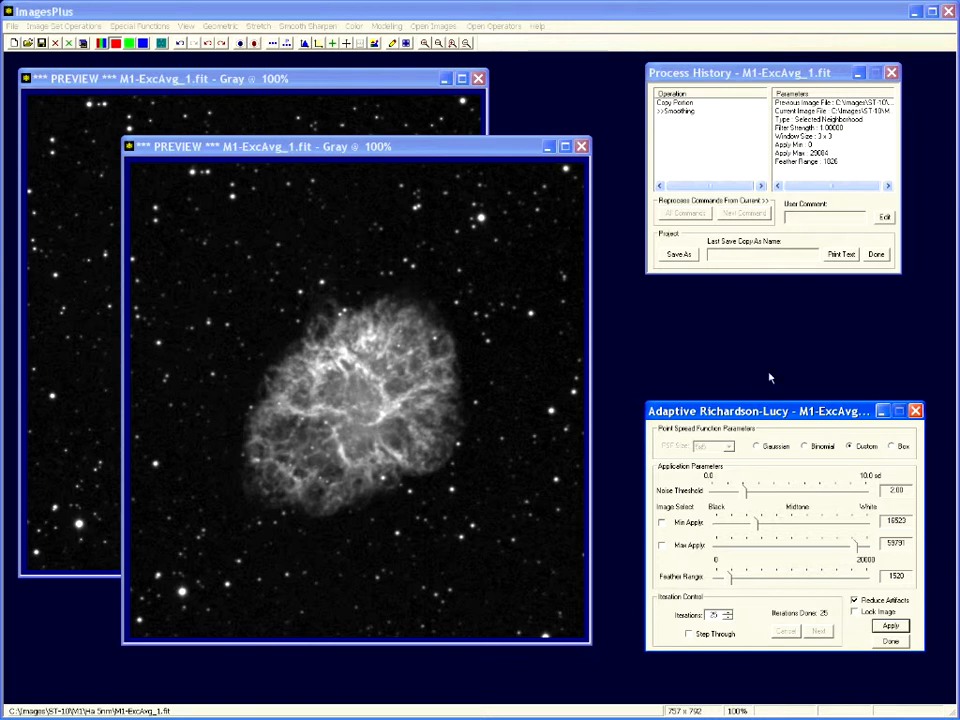
mouse_move(753, 625)
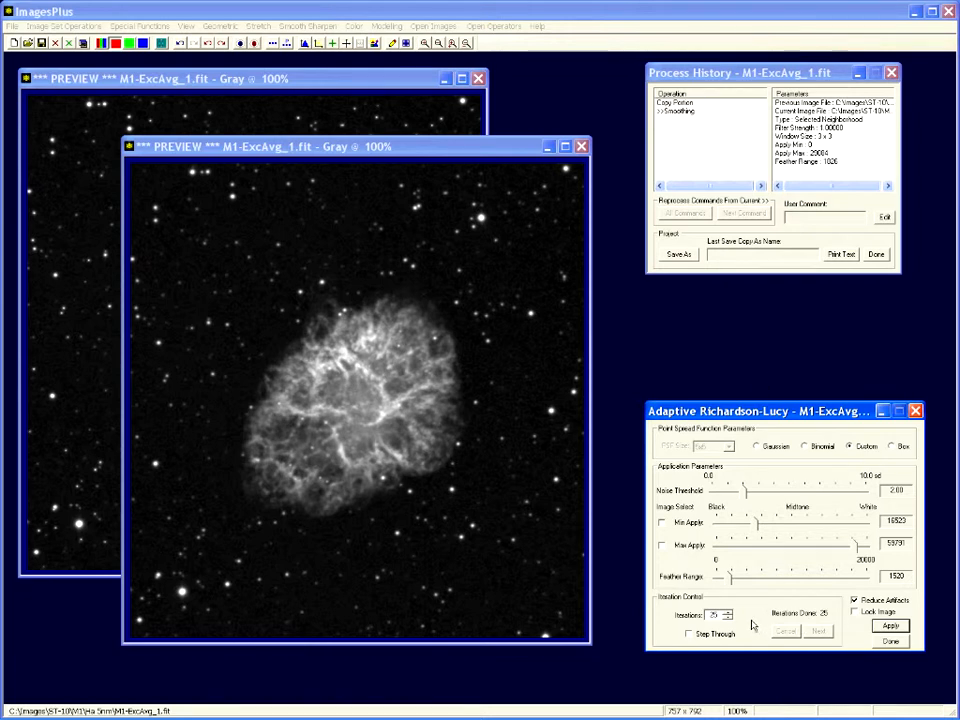
left_click(890, 625)
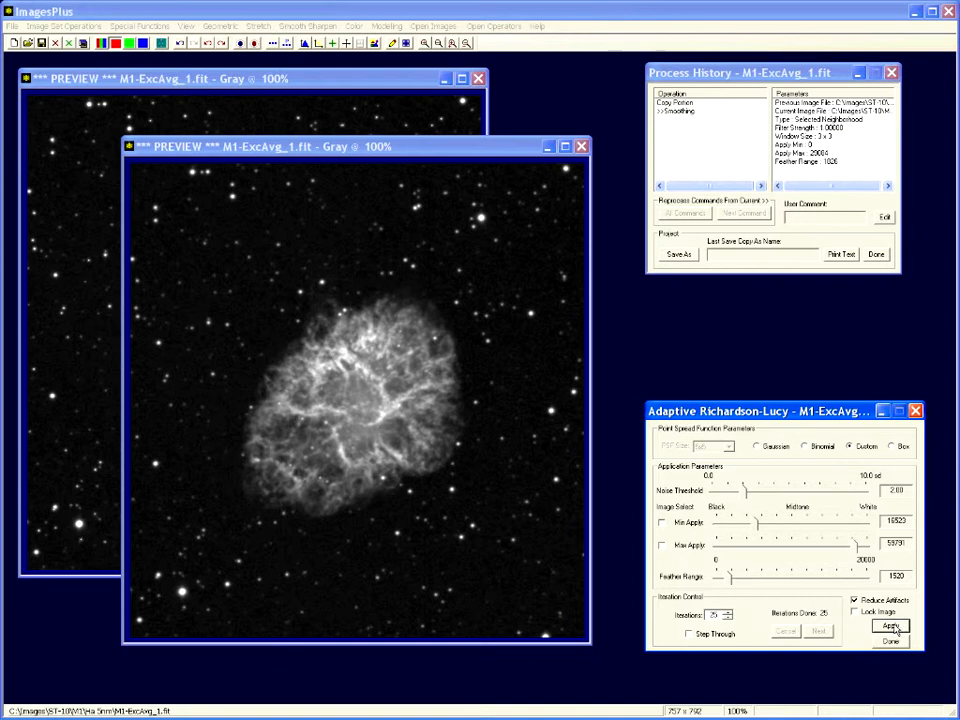
left_click(890, 626)
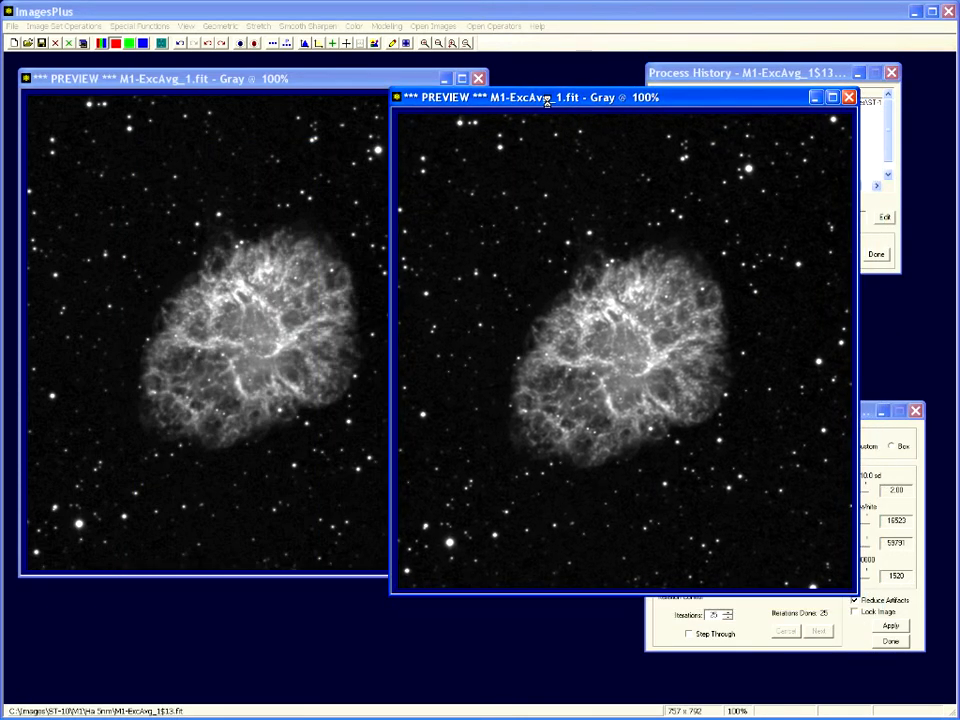
mouse_move(675, 398)
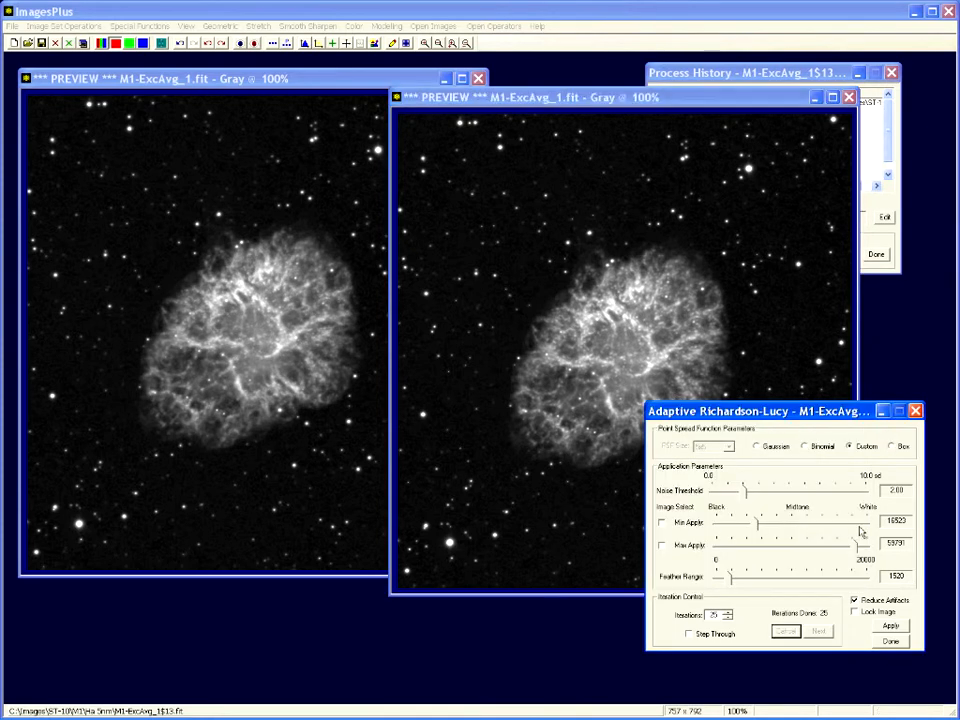
left_click(714, 615)
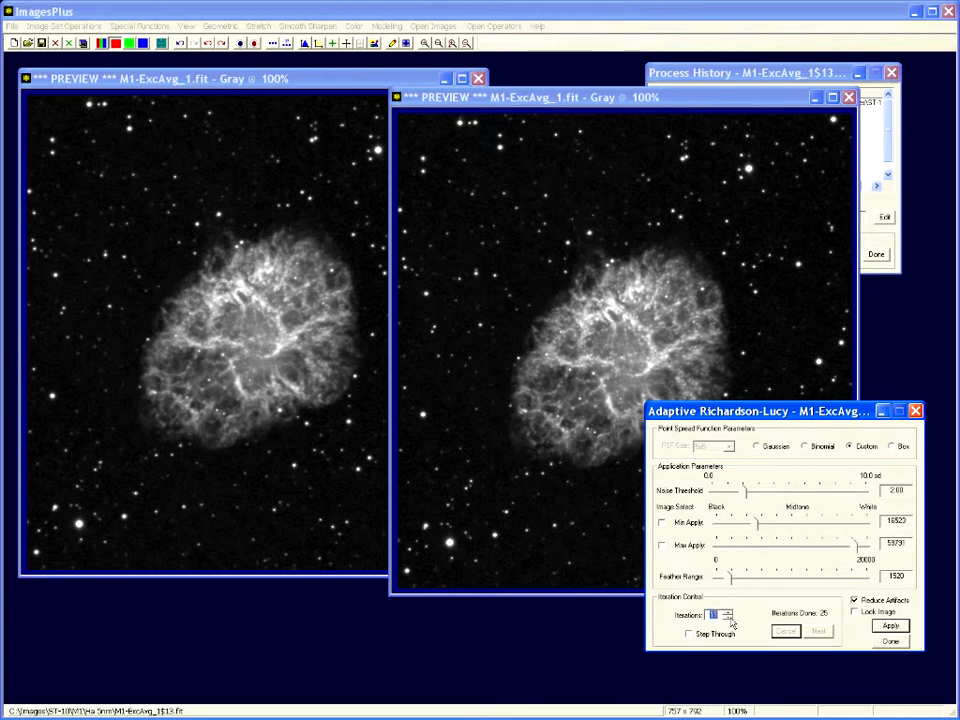
Step: Rerun the custom-PSF Adaptive Richardson-Lucy deconvolution with Iterations set to 10
left_click(889, 625)
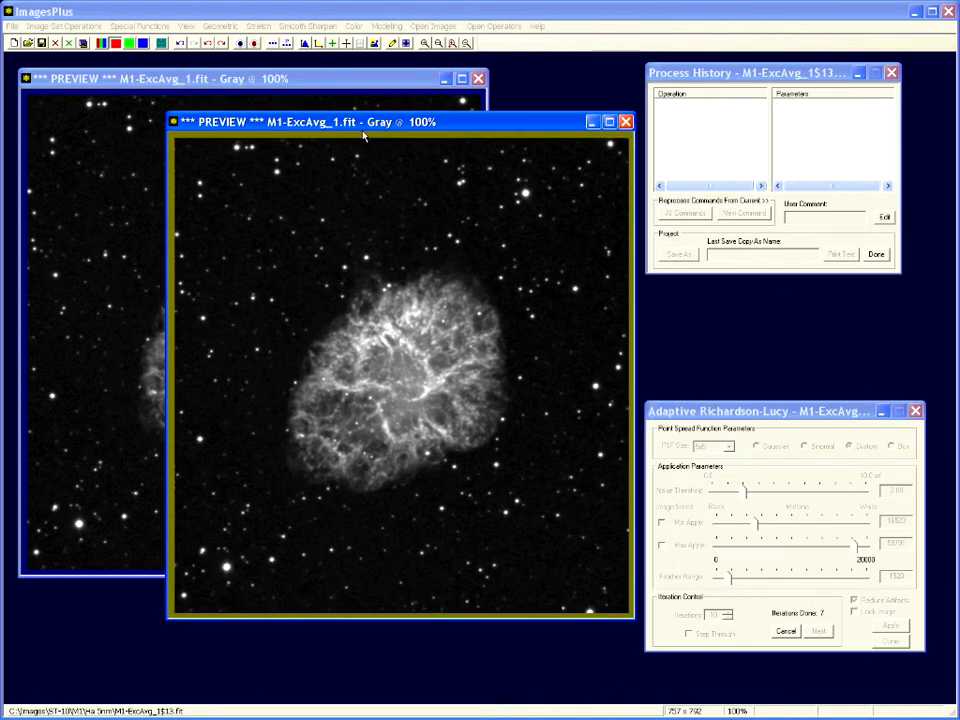
left_click(889, 625)
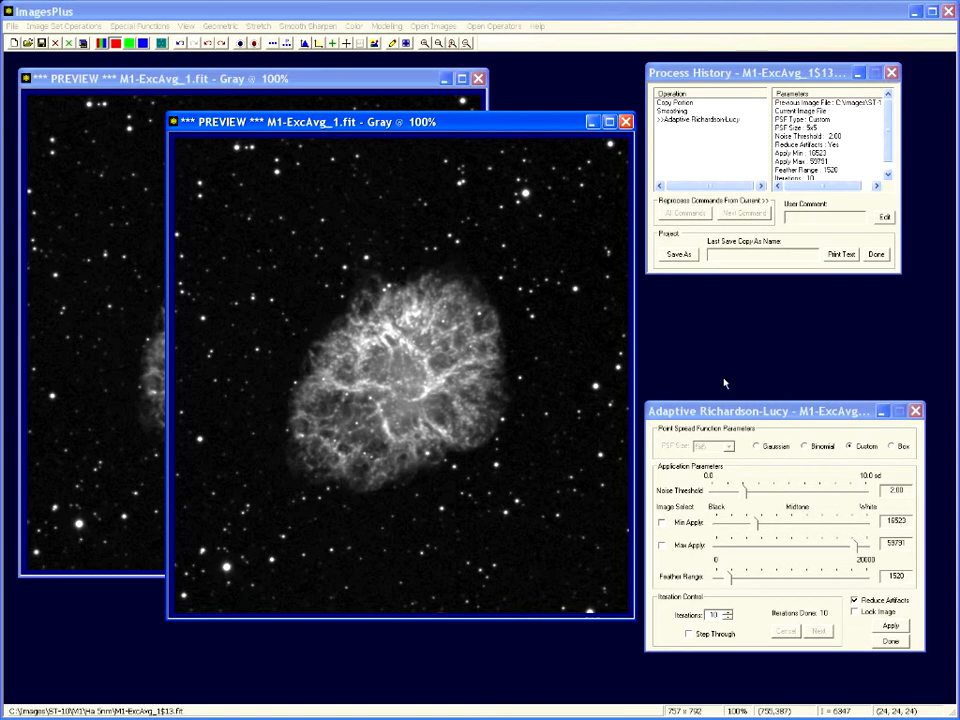
mouse_move(462, 340)
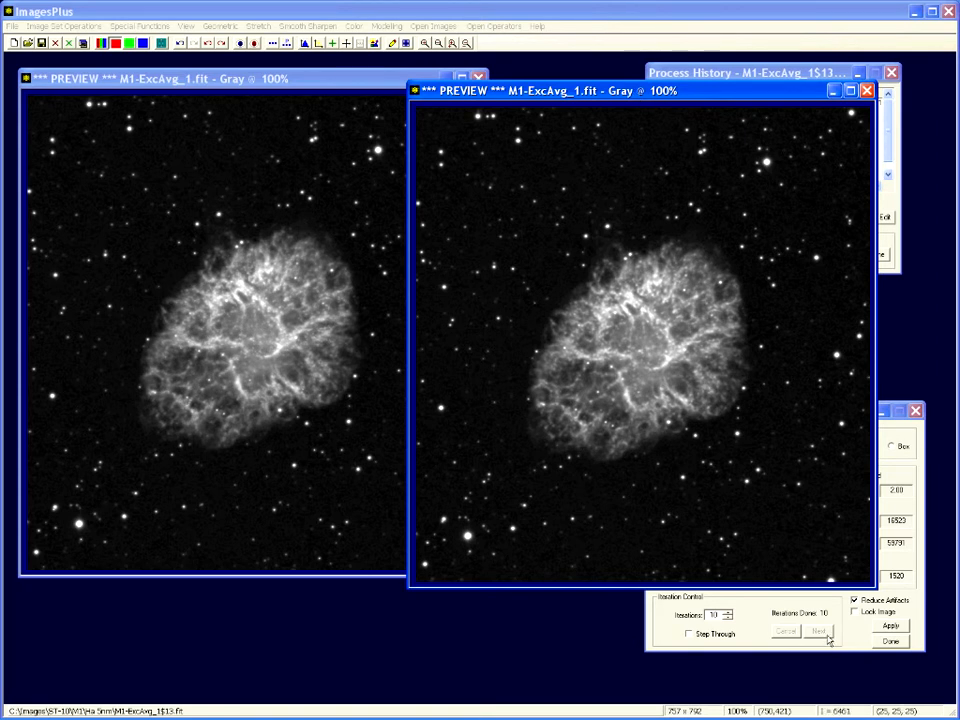
mouse_move(765, 552)
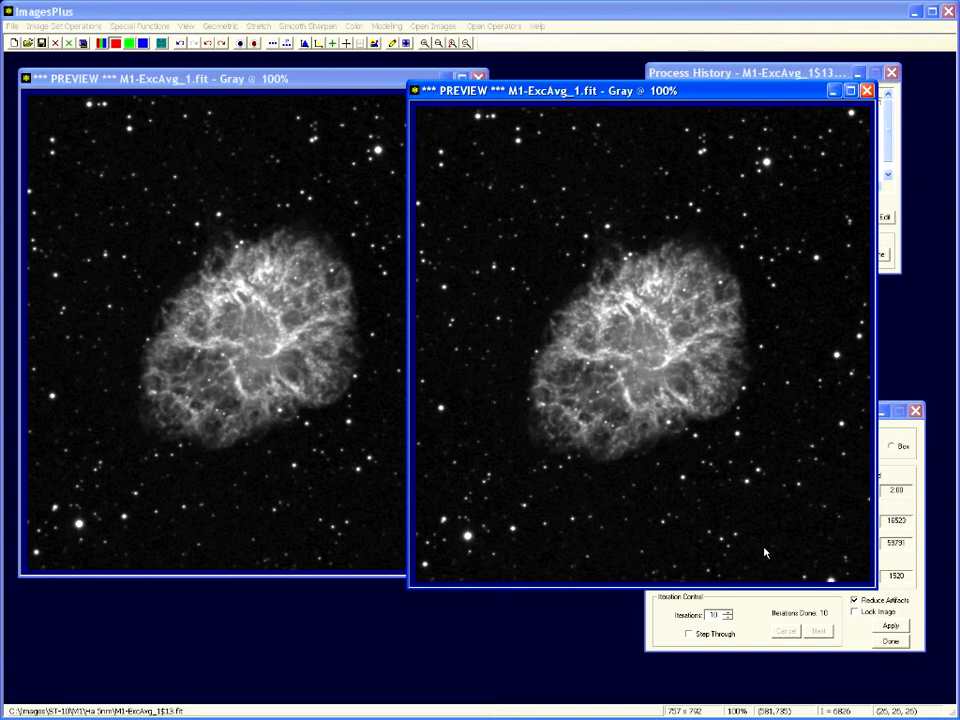
mouse_move(676, 218)
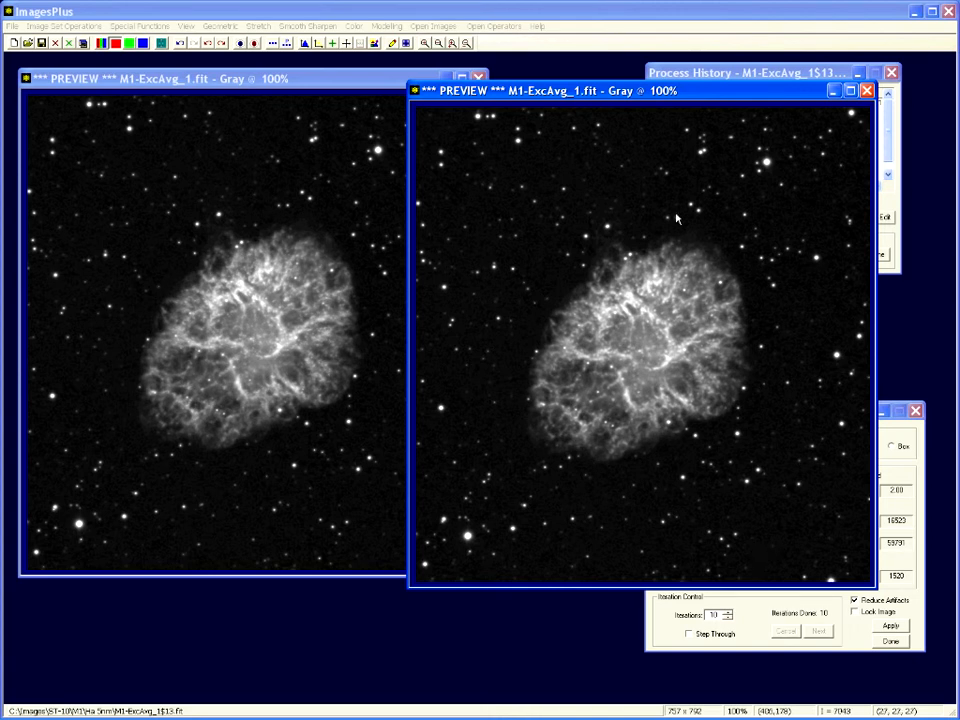
mouse_move(673, 320)
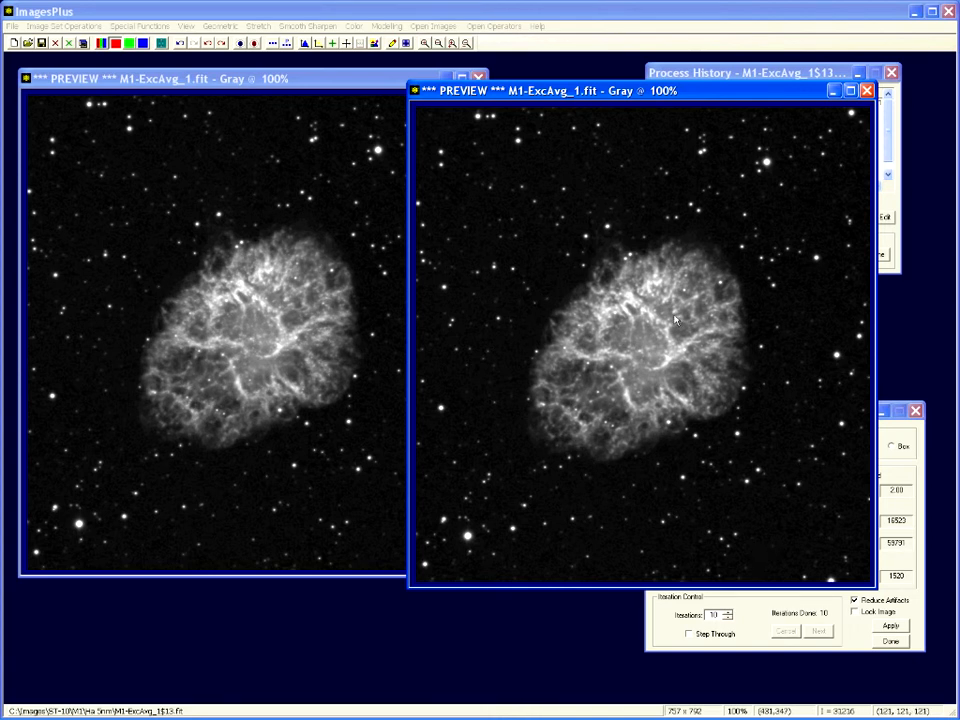
mouse_move(740, 253)
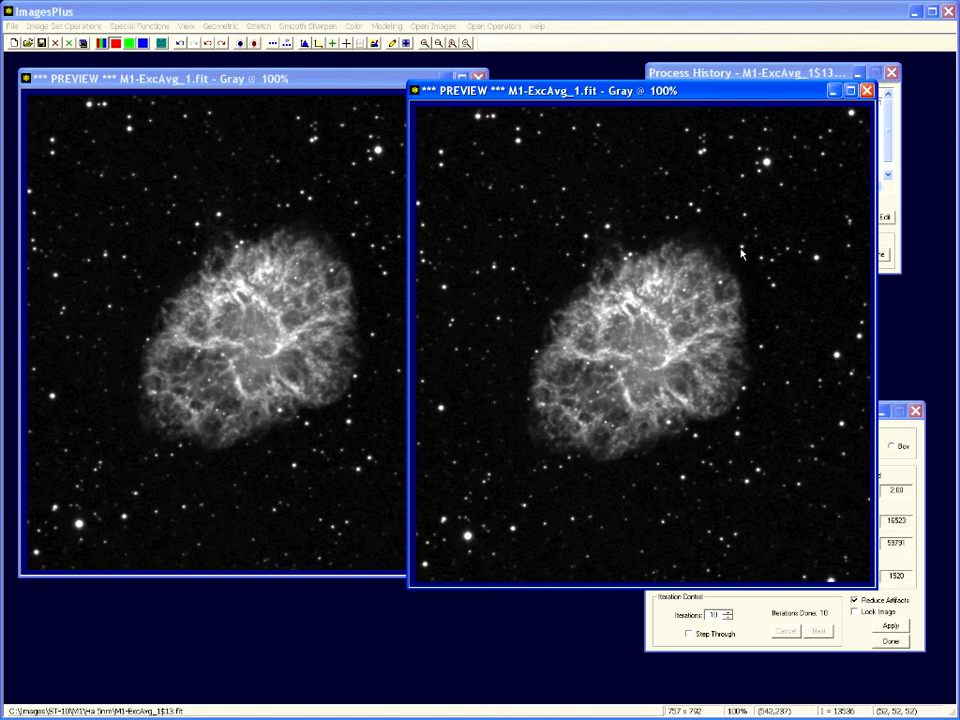
mouse_move(385, 282)
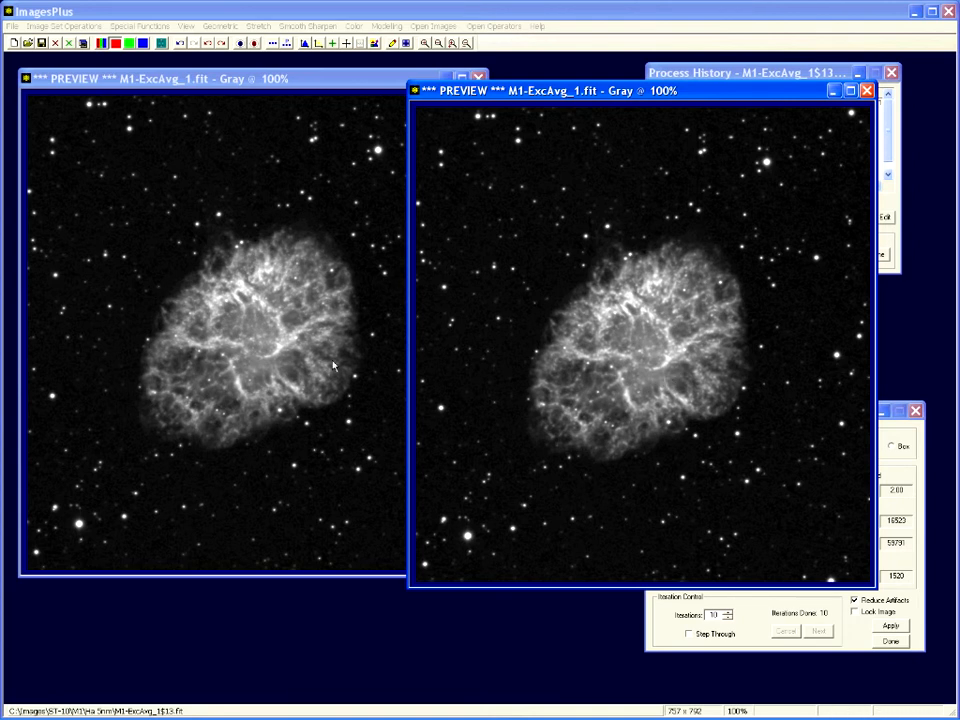
mouse_move(728, 371)
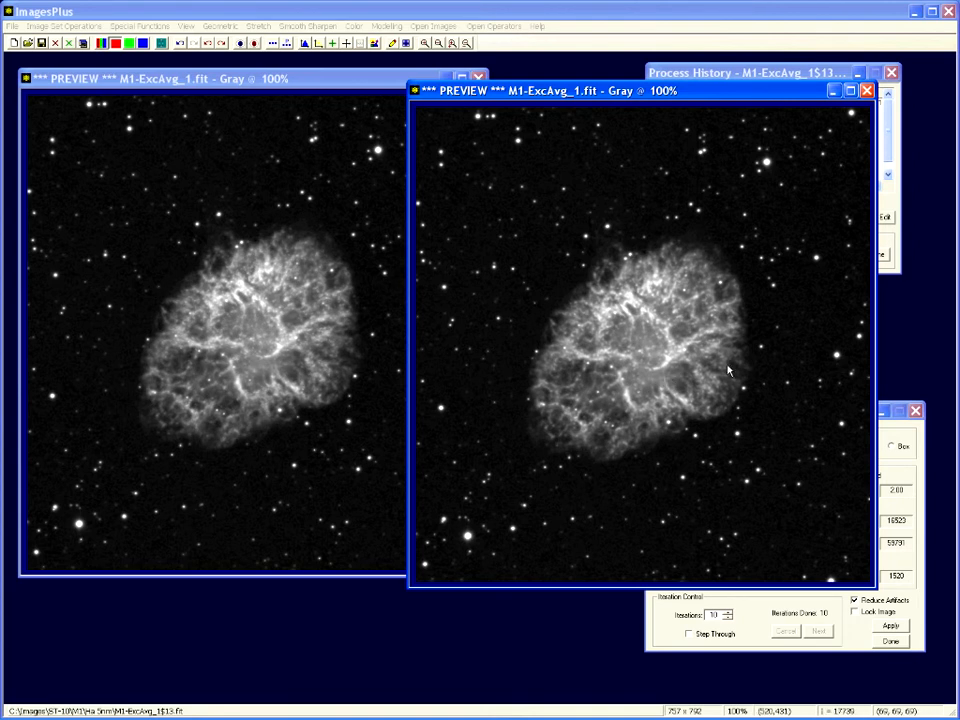